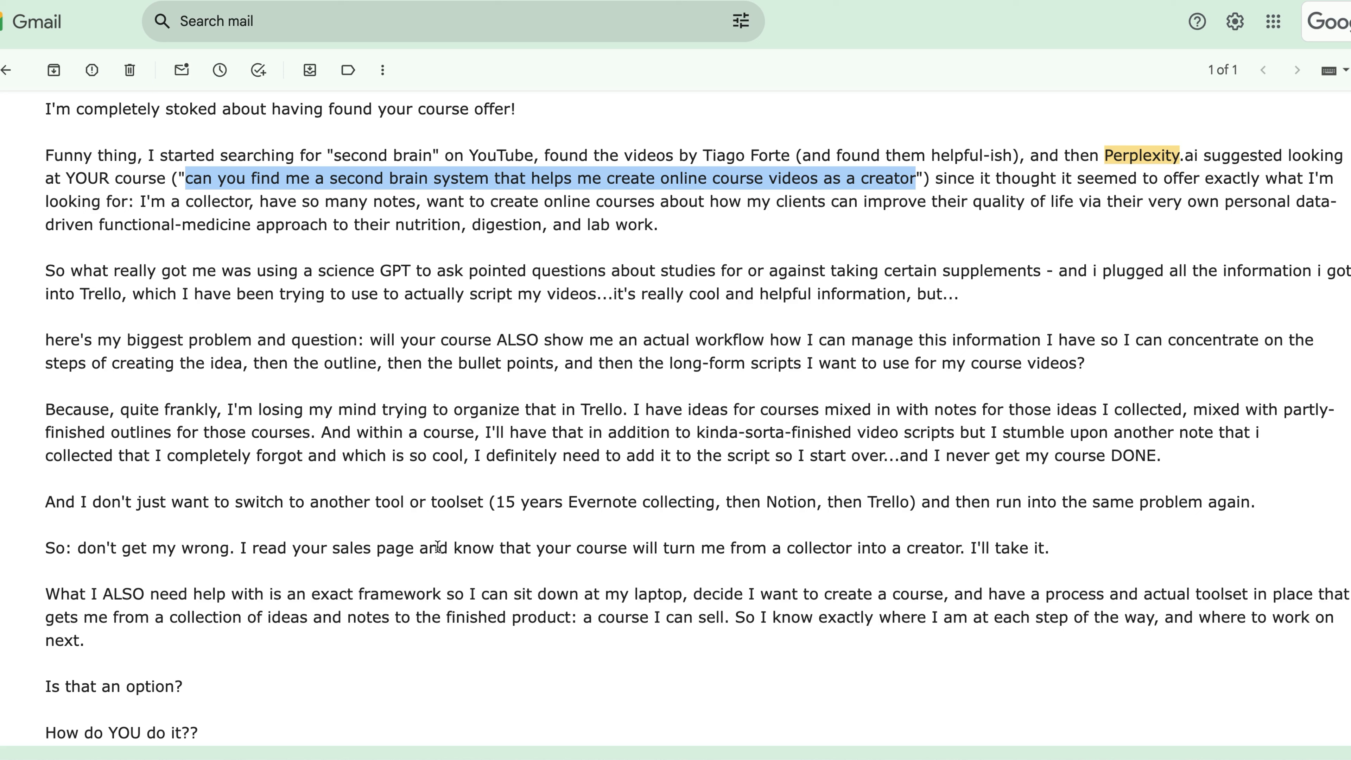
pyautogui.moveTo(774, 166)
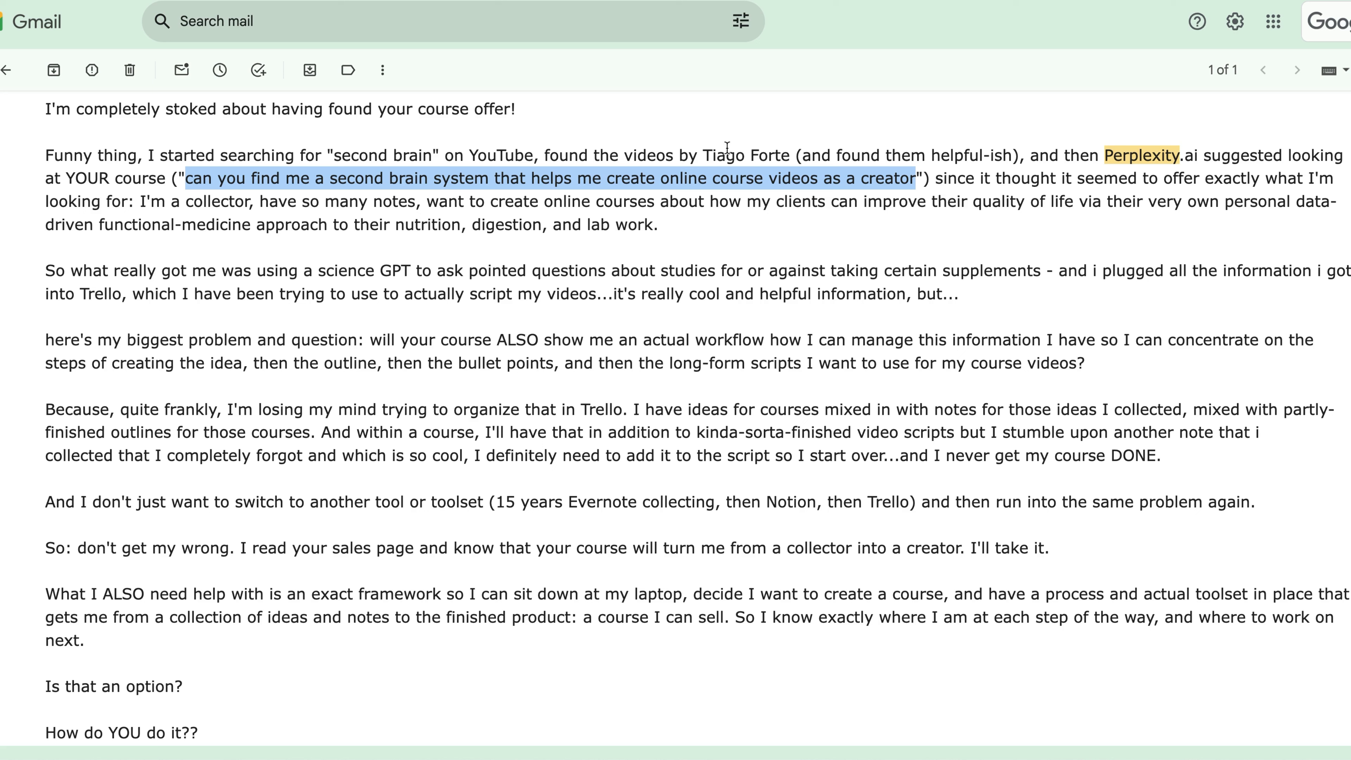
pyautogui.moveTo(718, 279)
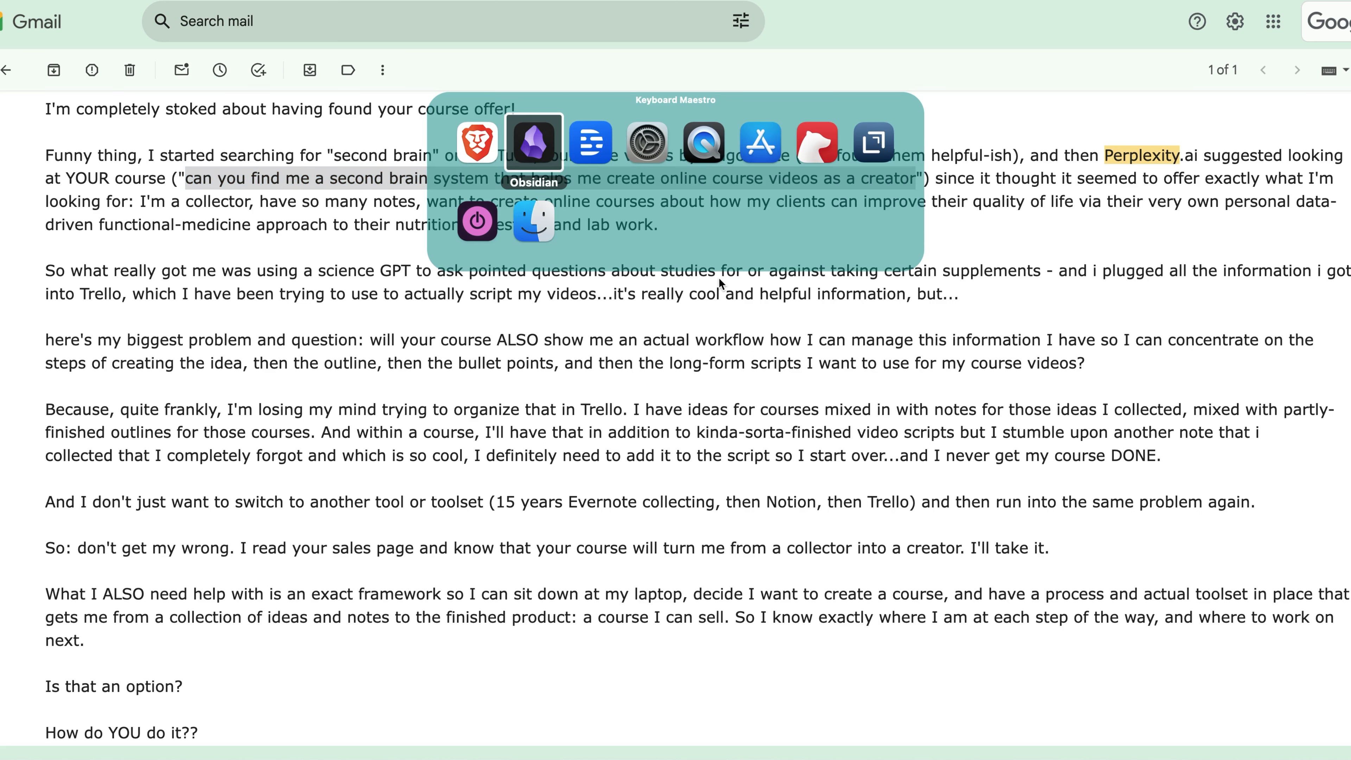
# Switch to Obsidian and place the cursor in the draft's Intro section about the AI-referred client
pyautogui.click(533, 142)
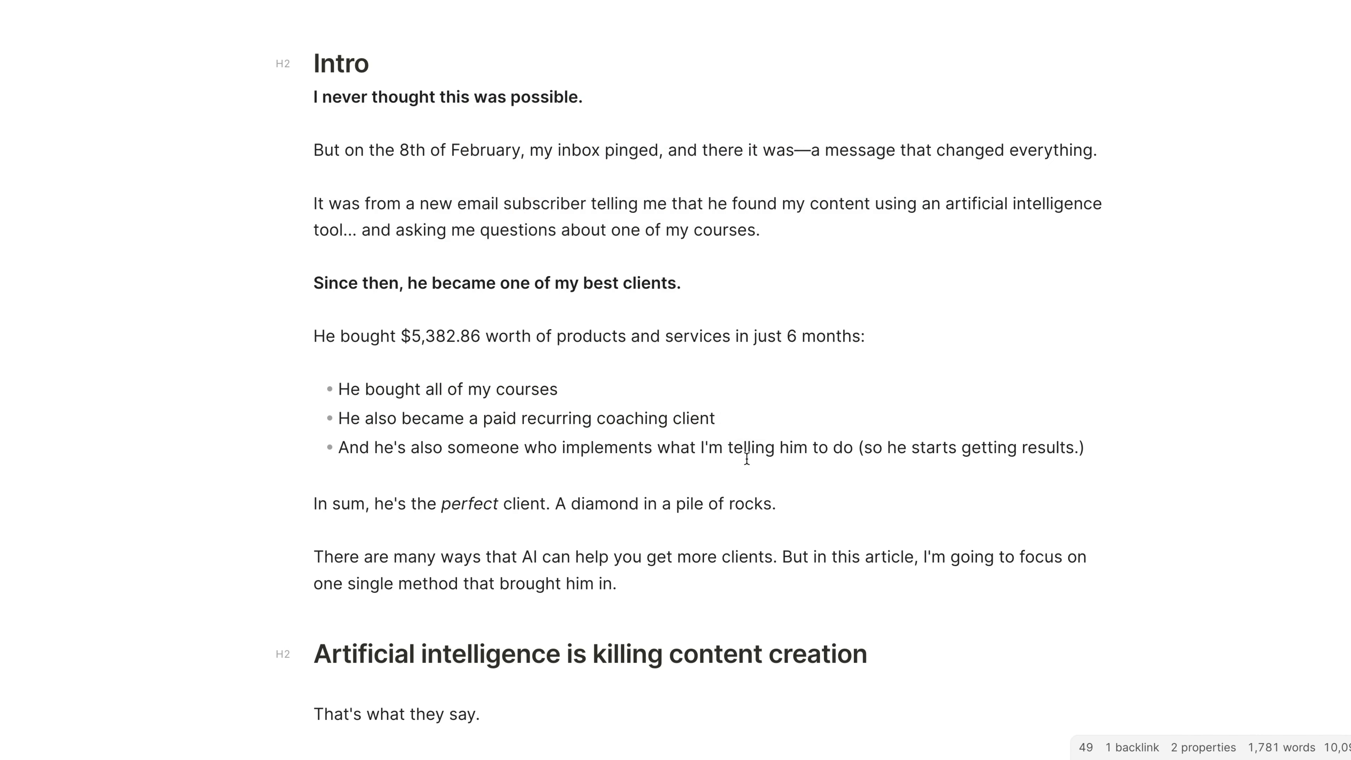
pyautogui.doubleClick(472, 448)
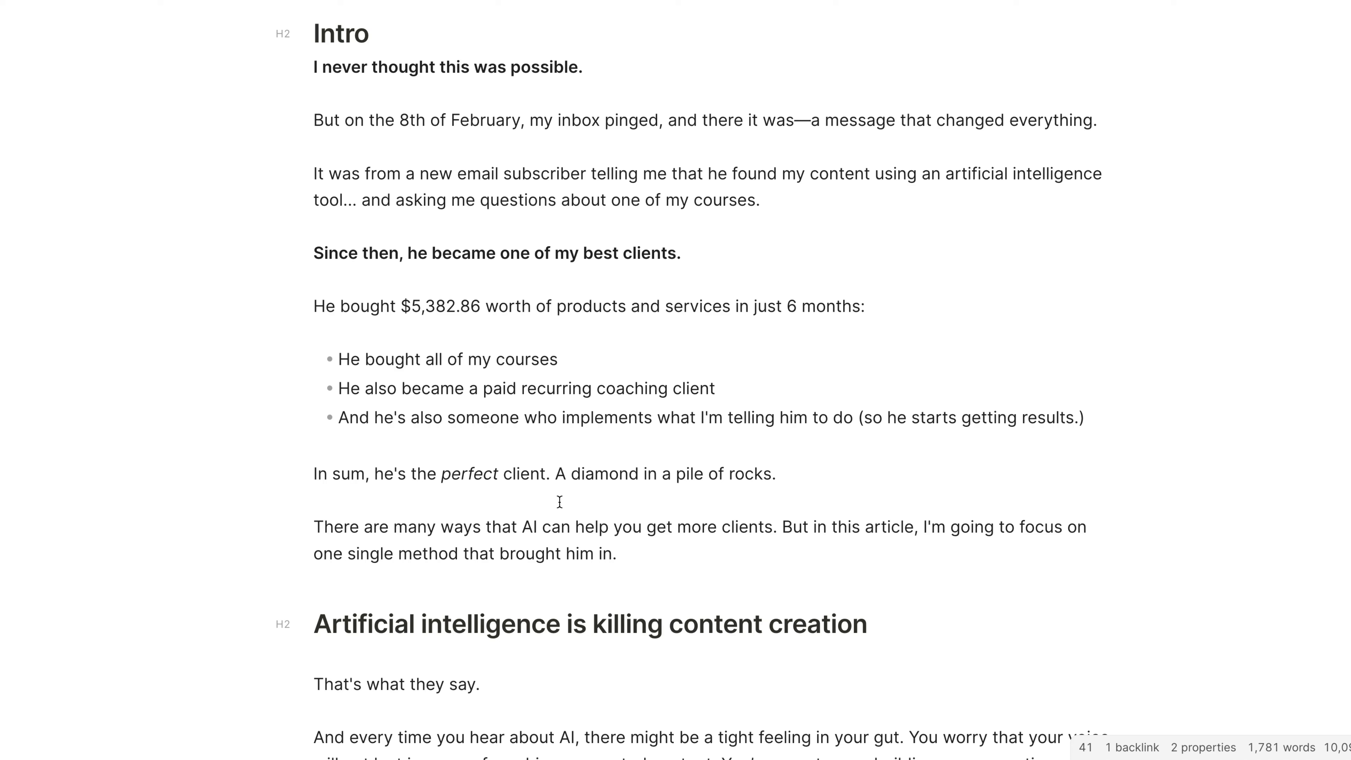
pyautogui.click(680, 417)
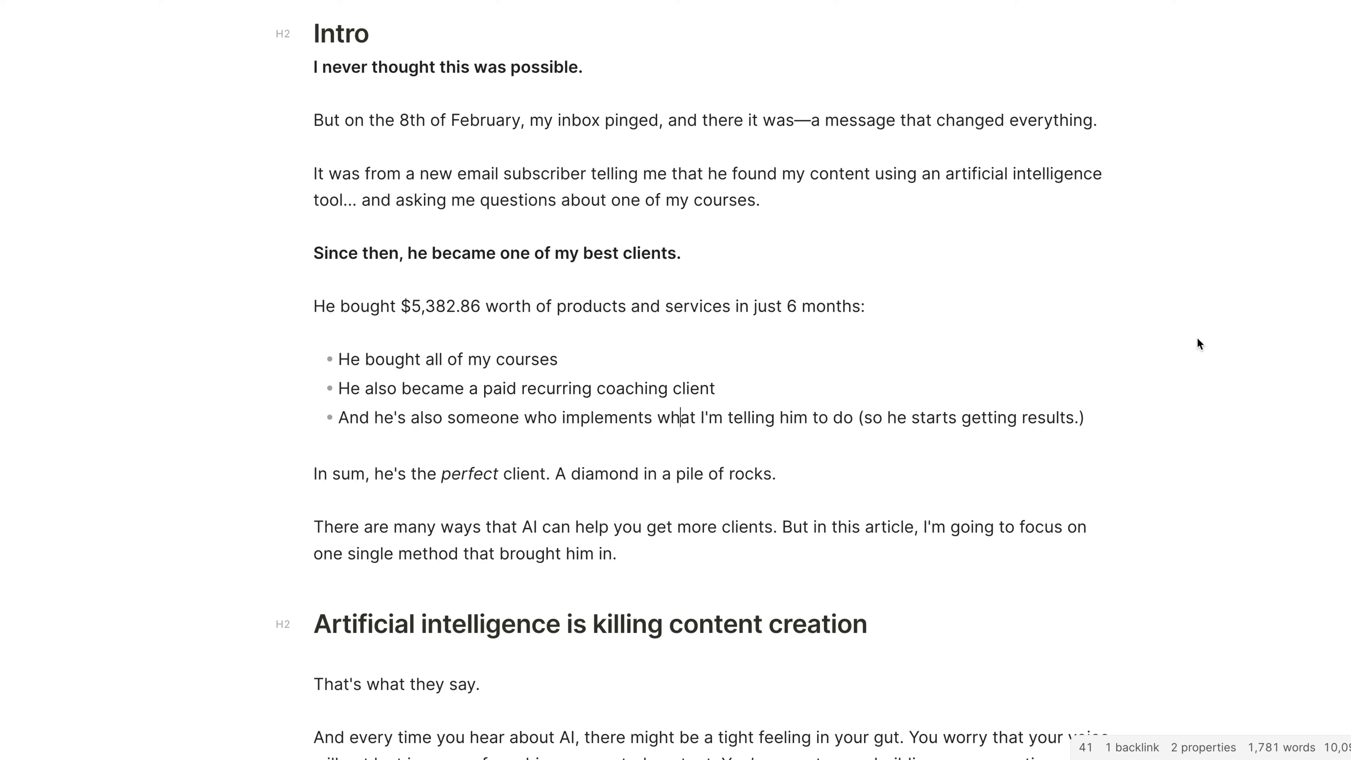
# Scroll to the 'Artificial intelligence is killing content creation' section and mark the paragraph about AI flooding the internet
pyautogui.scroll(-3)
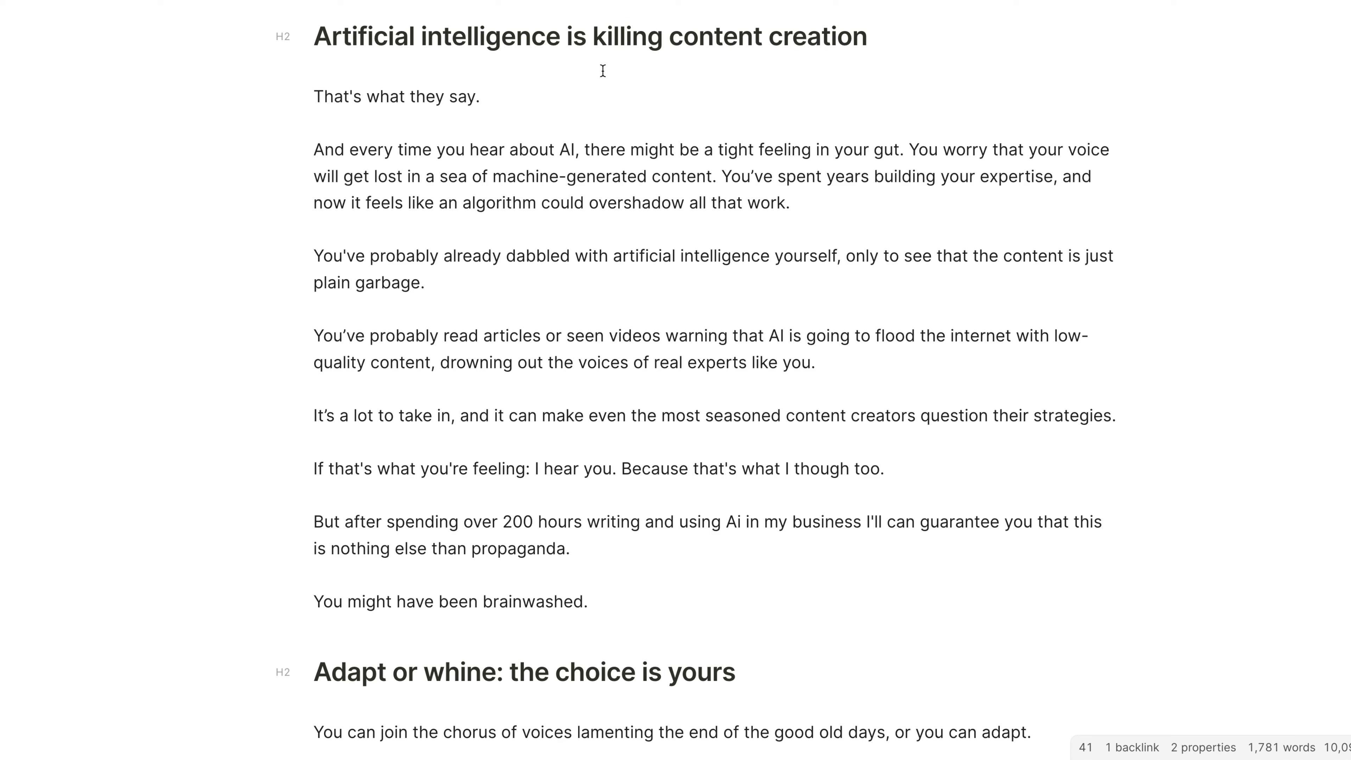
pyautogui.tripleClick(590, 36)
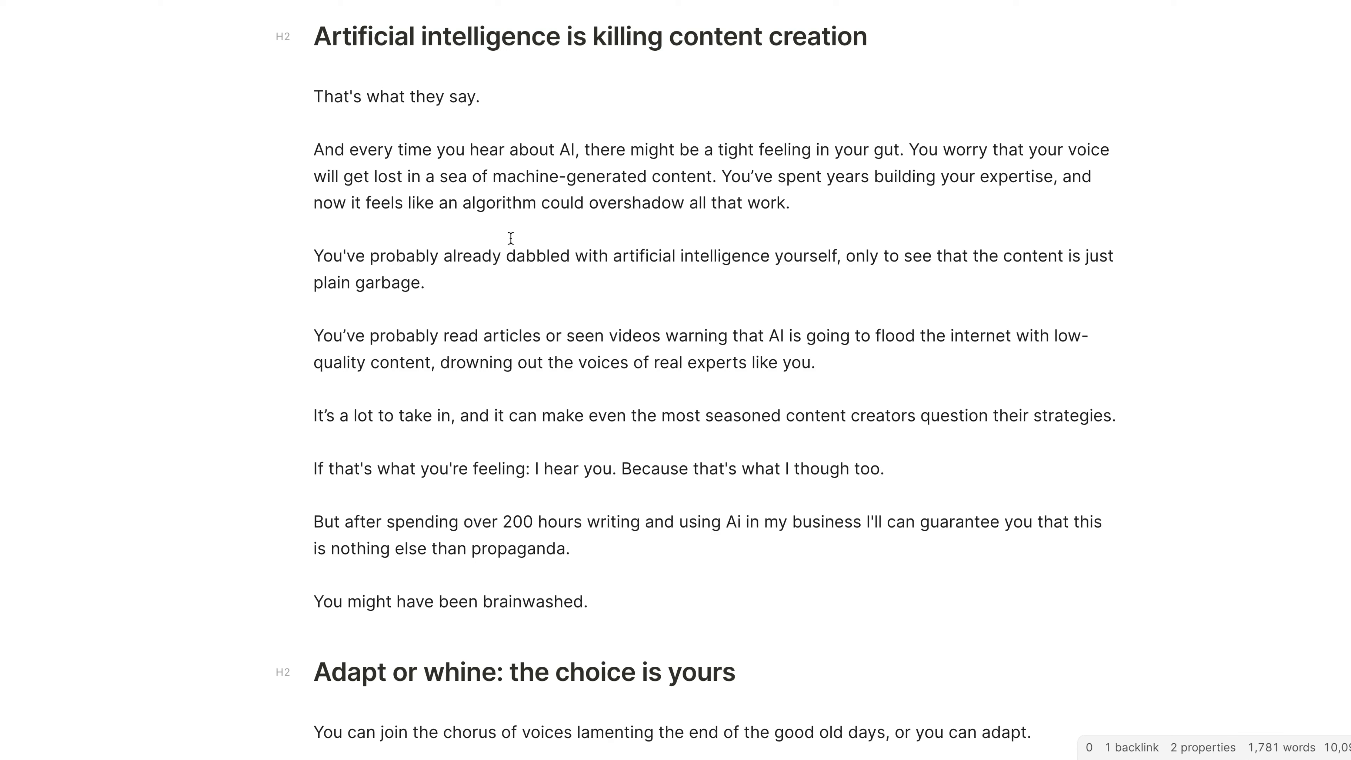
pyautogui.moveTo(313, 256); pyautogui.dragTo(422, 282)
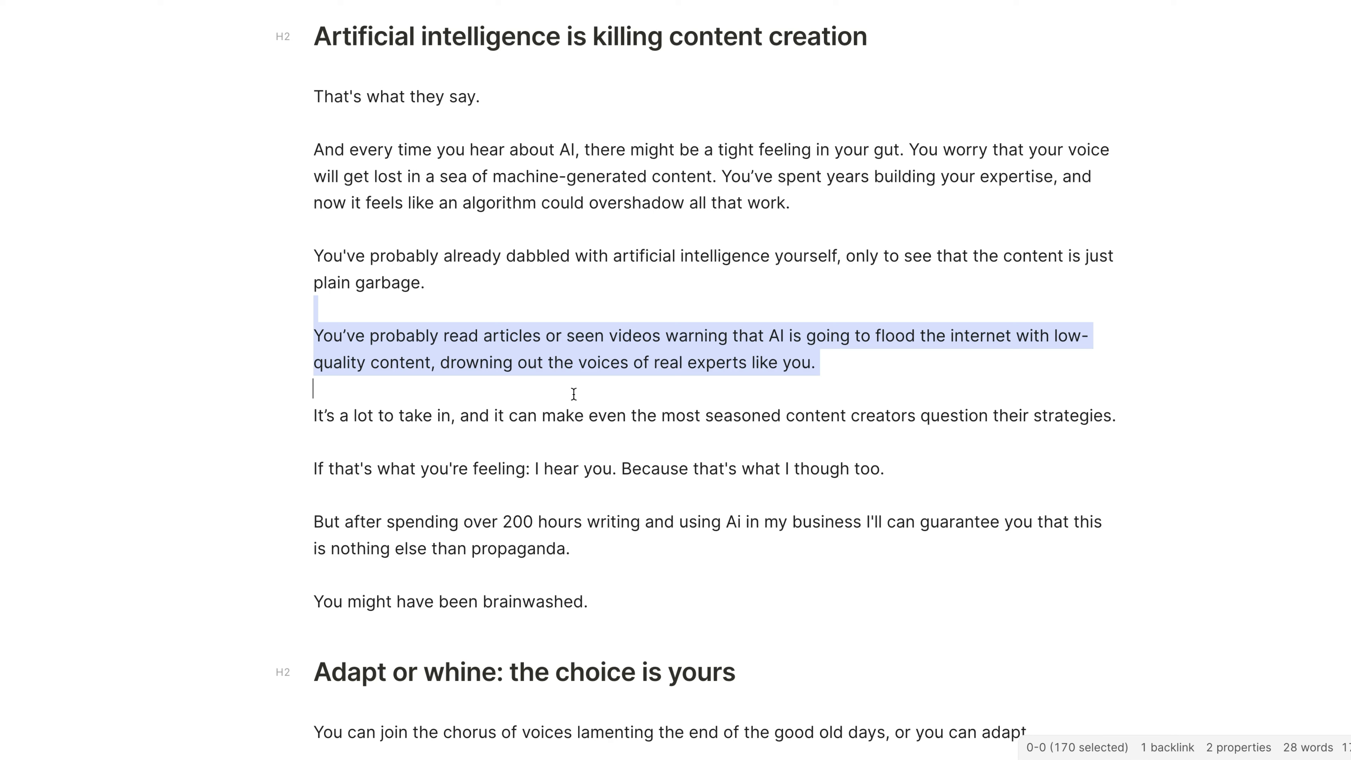
pyautogui.moveTo(607, 486)
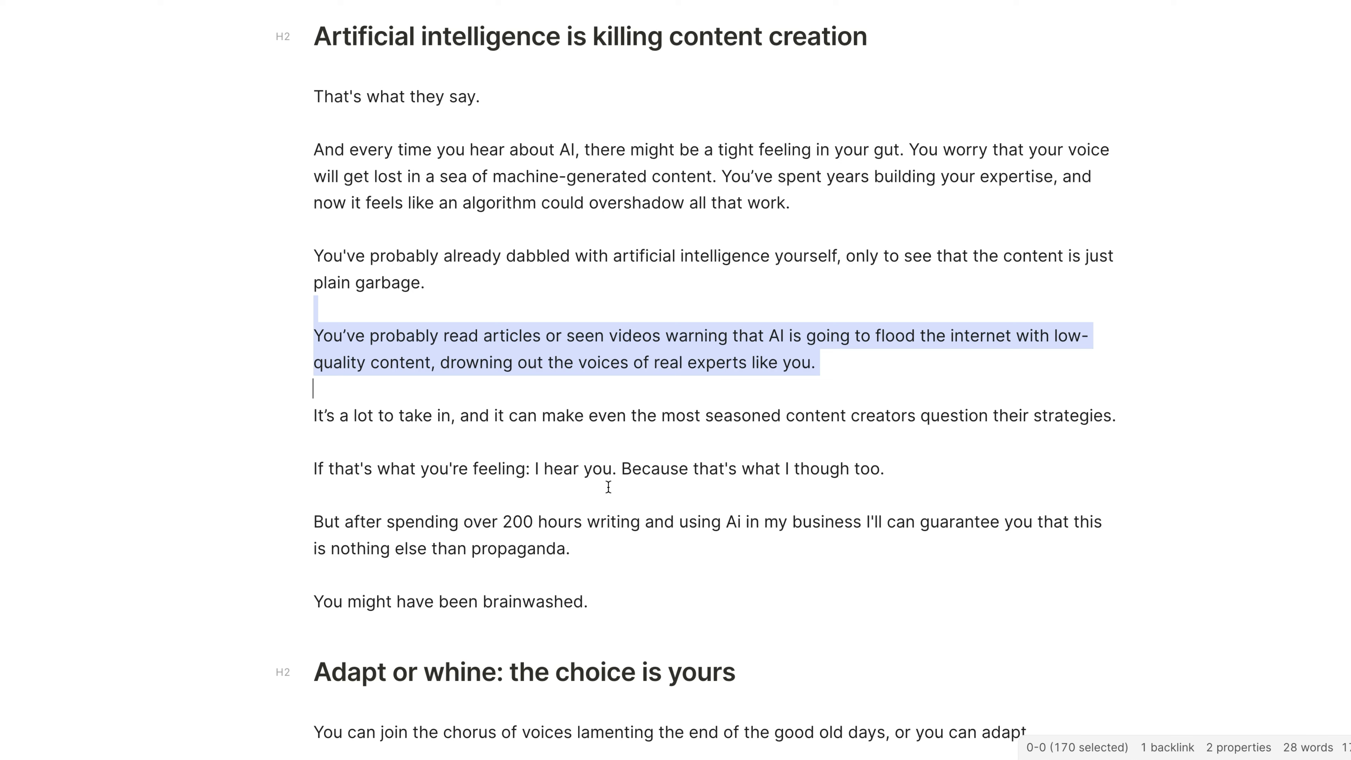
pyautogui.moveTo(599, 456)
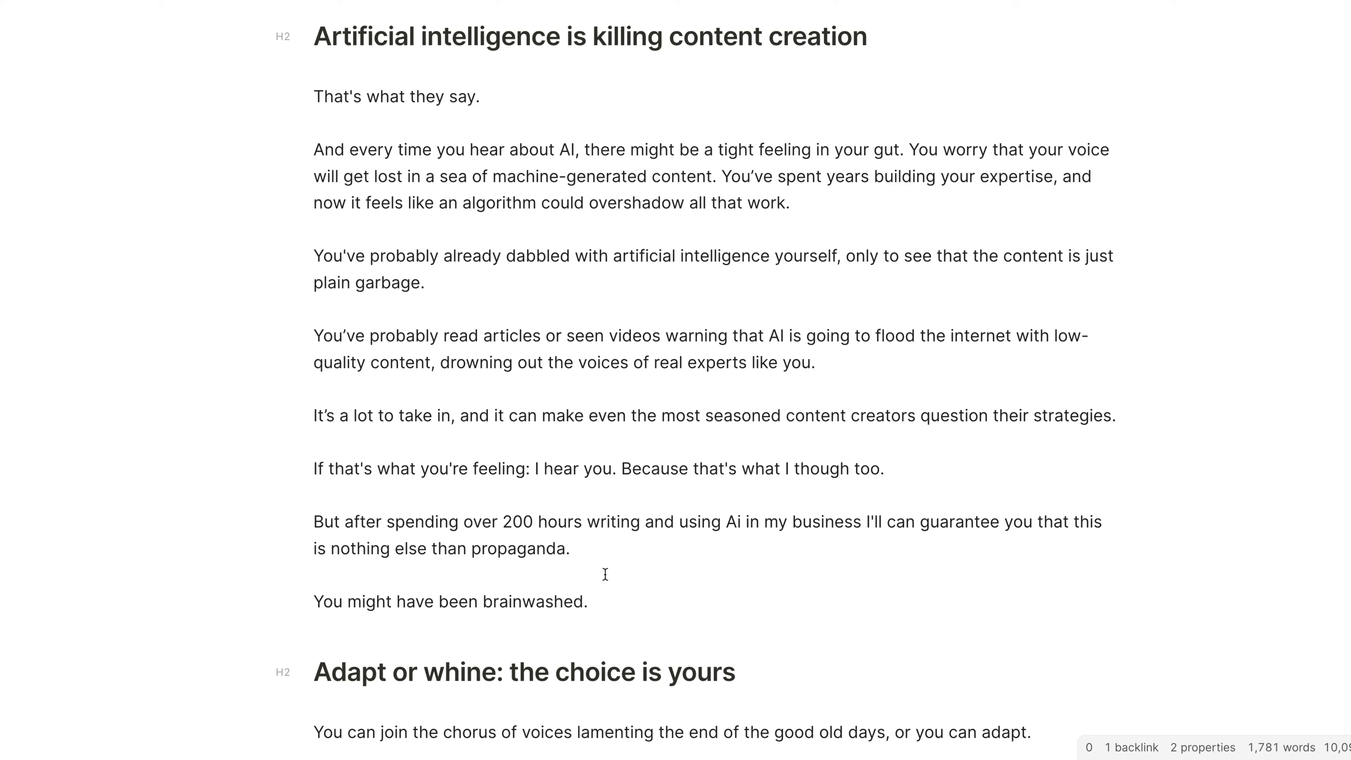
pyautogui.moveTo(629, 580)
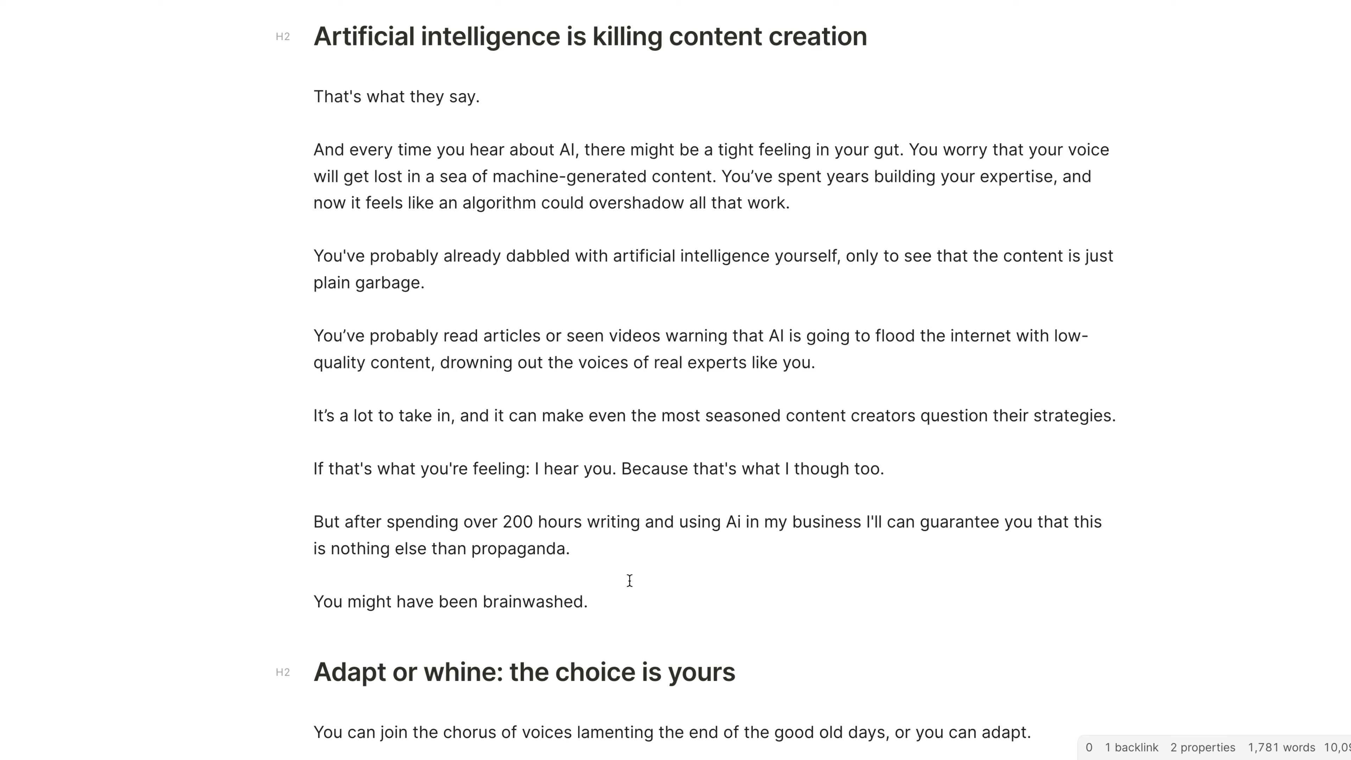
pyautogui.moveTo(633, 545)
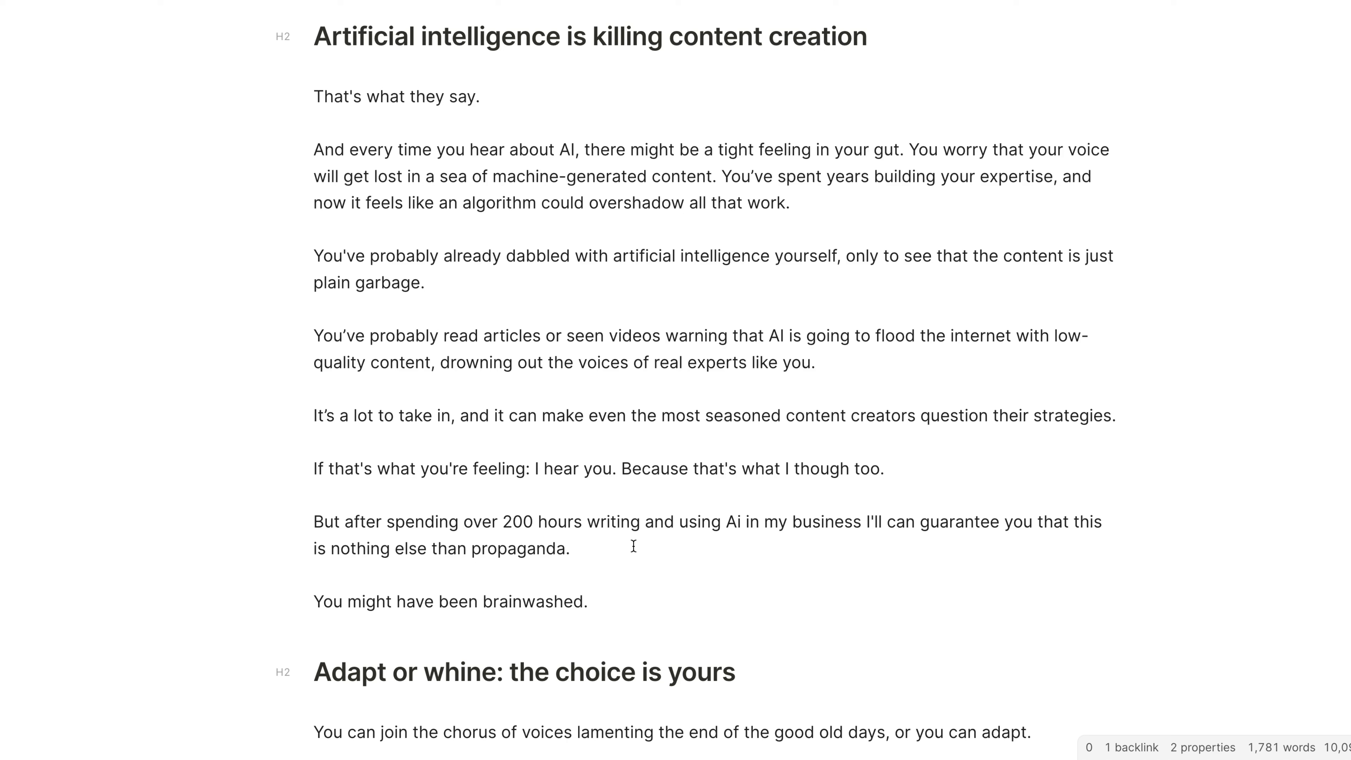
pyautogui.moveTo(678, 584)
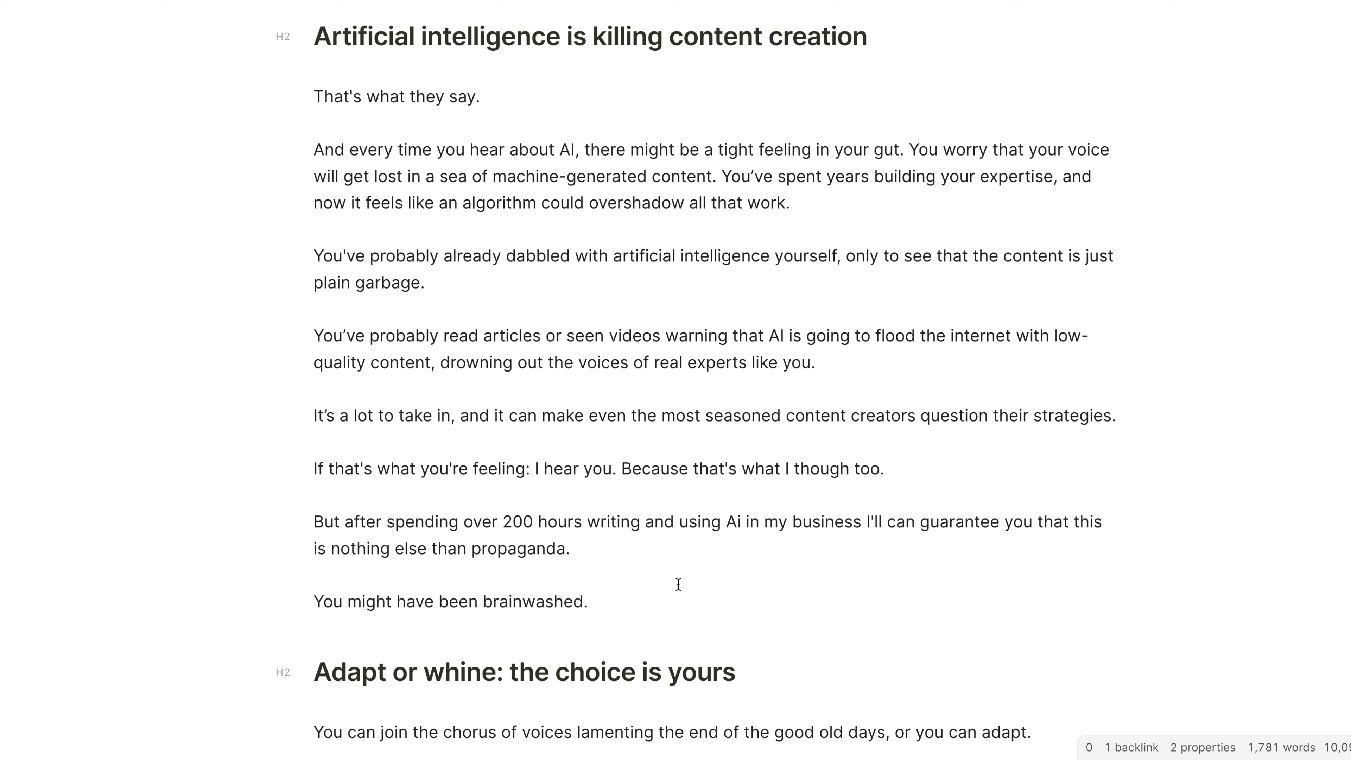
pyautogui.moveTo(686, 607)
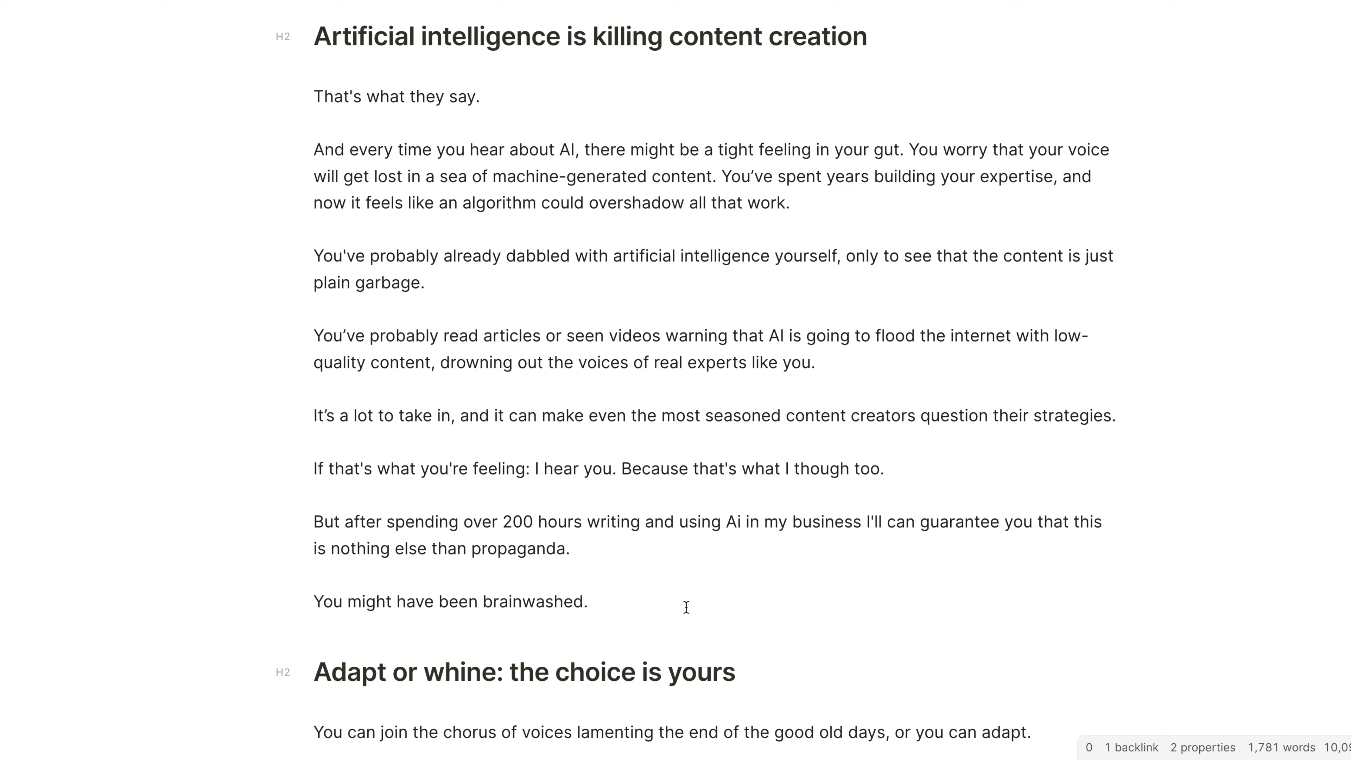
pyautogui.moveTo(694, 619)
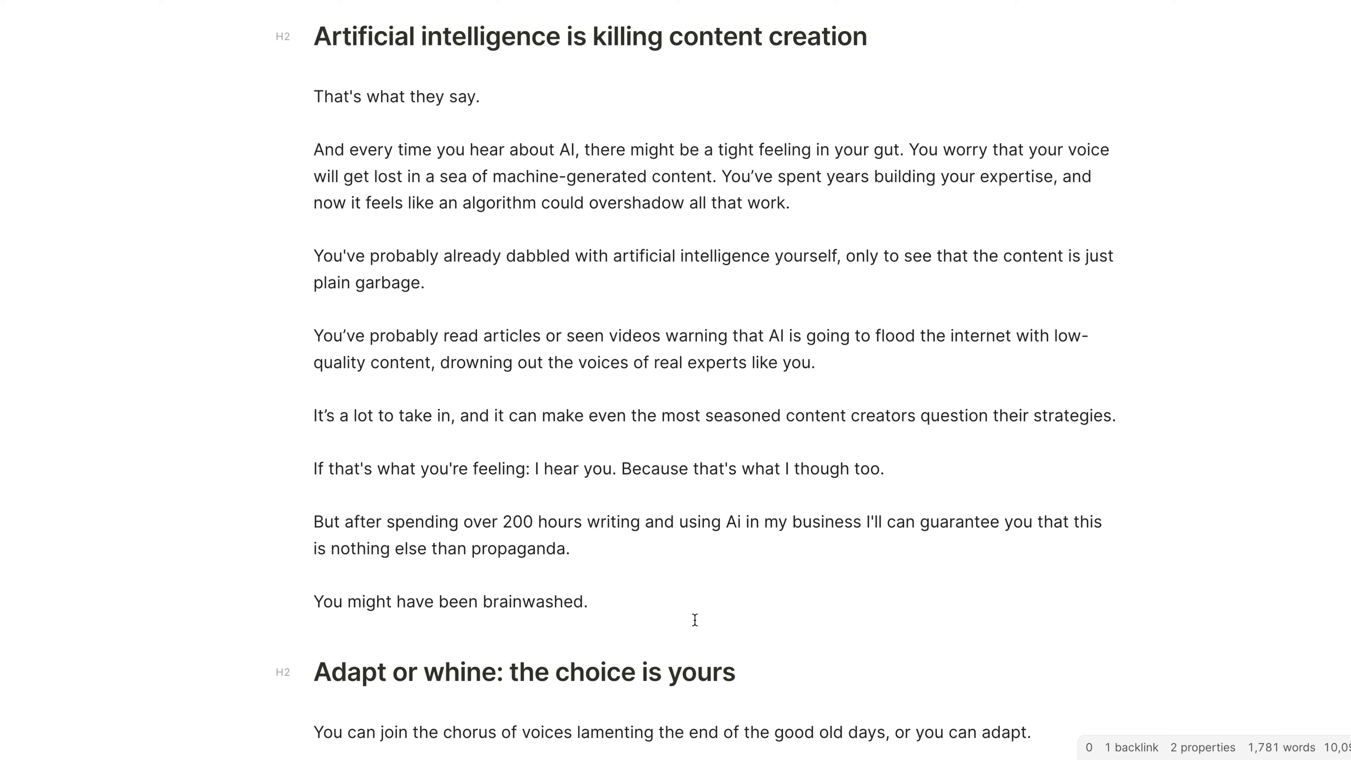
pyautogui.scroll(-3)
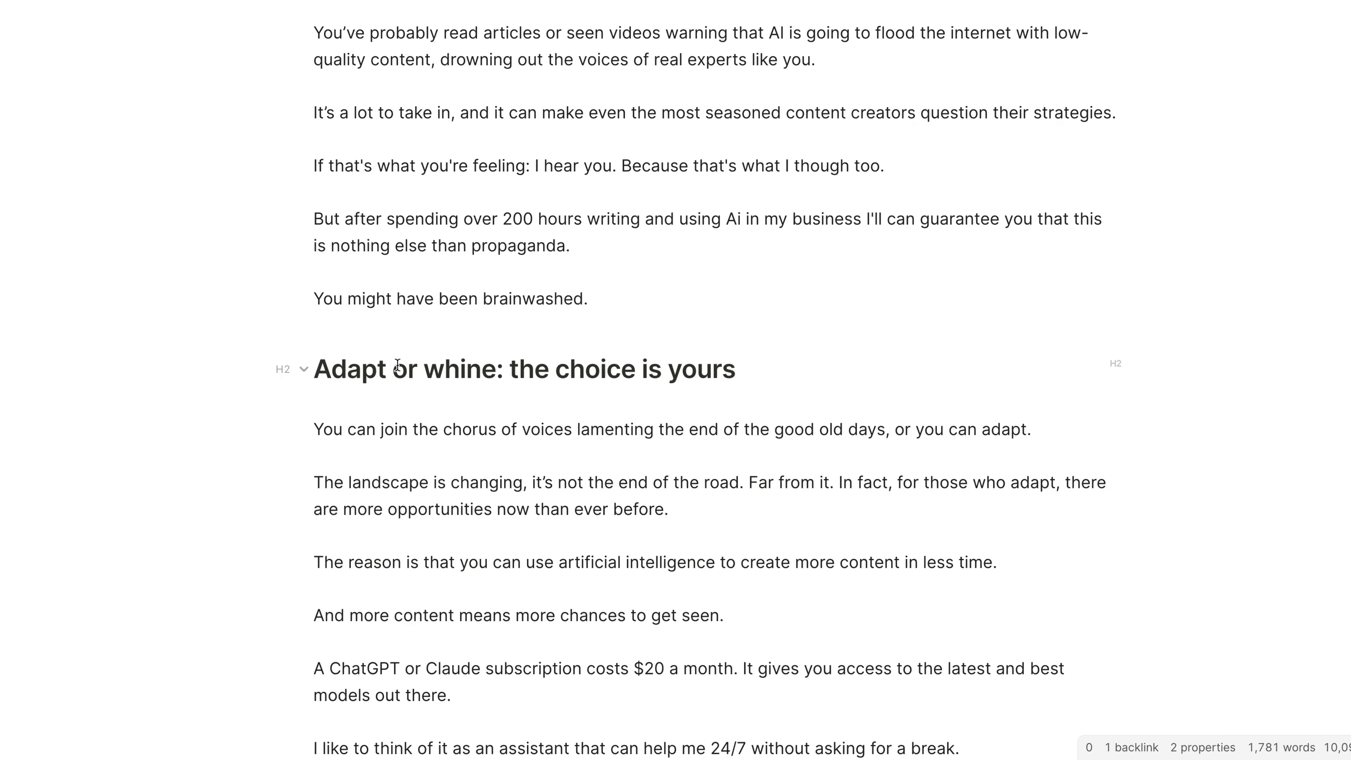
pyautogui.doubleClick(350, 369)
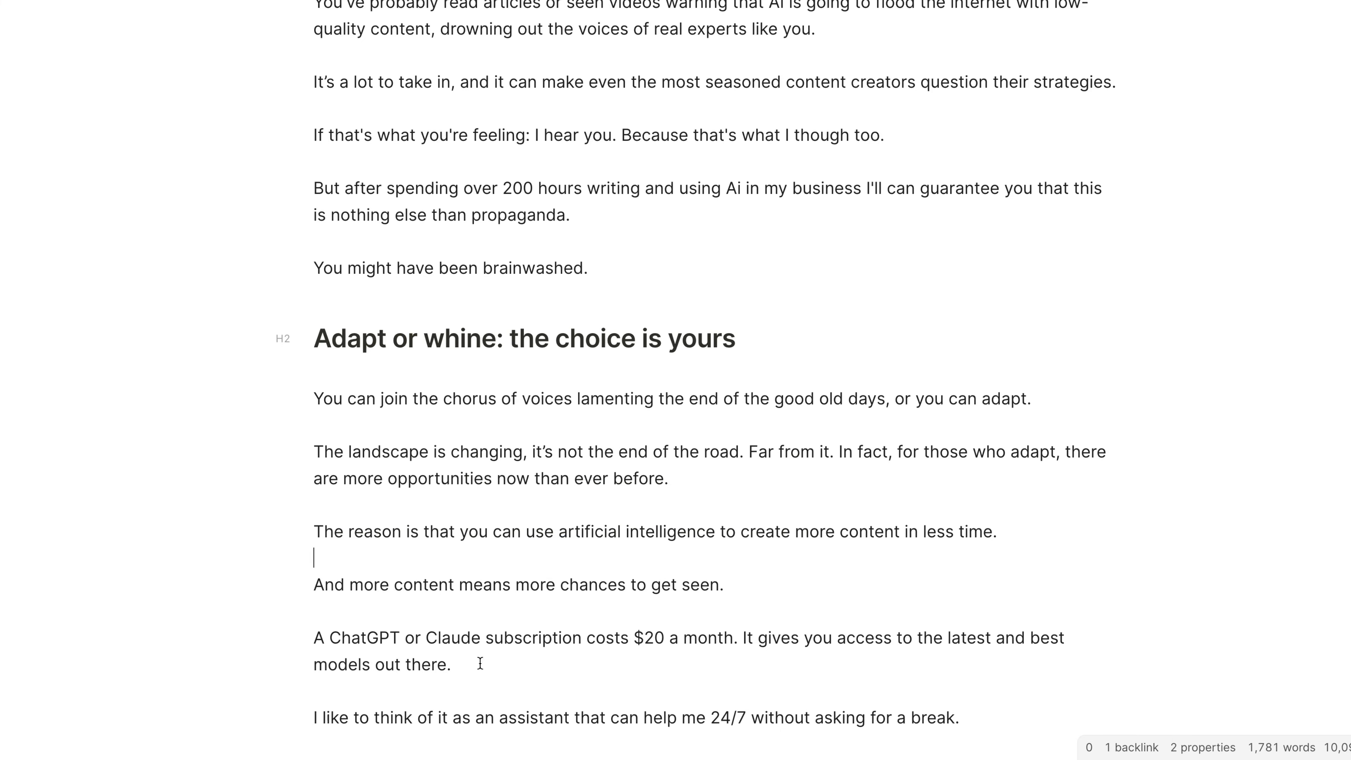
pyautogui.moveTo(642, 636)
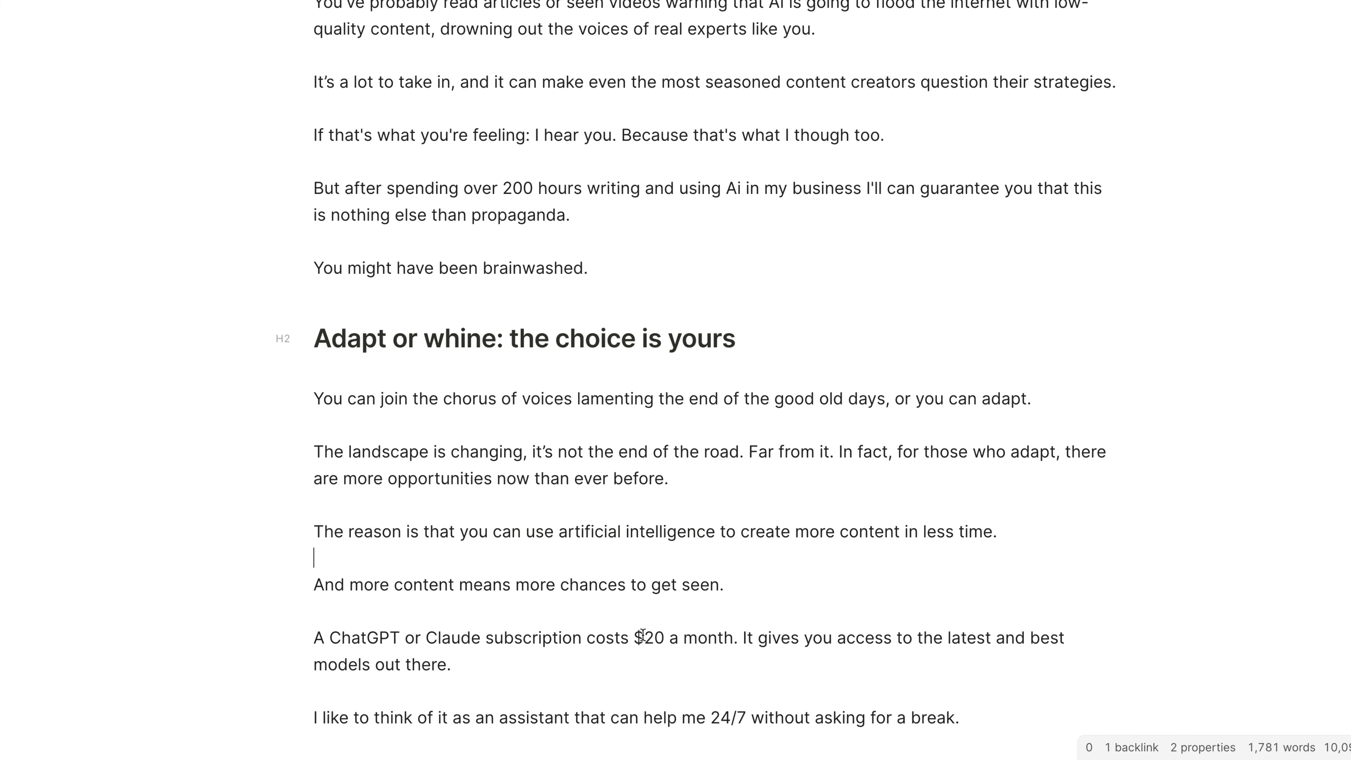
pyautogui.scroll(-3)
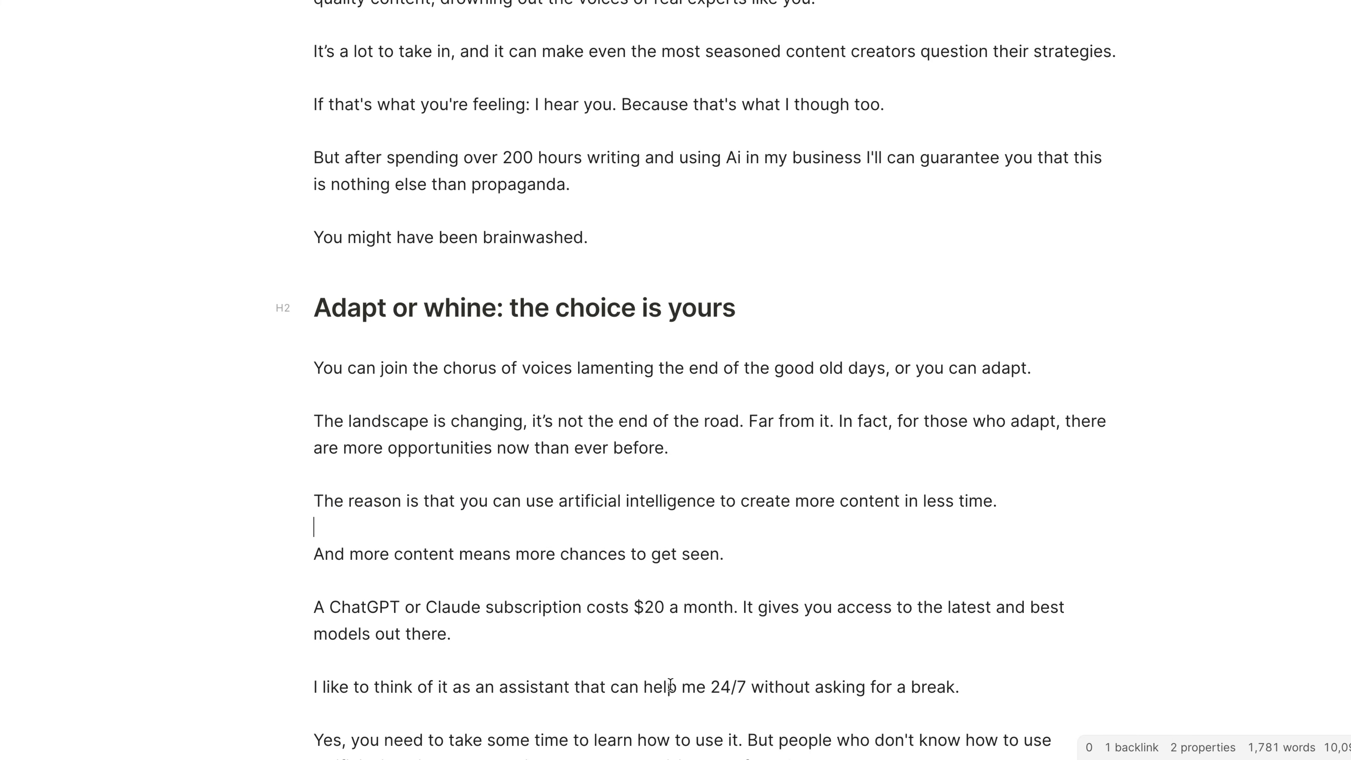
pyautogui.scroll(-3)
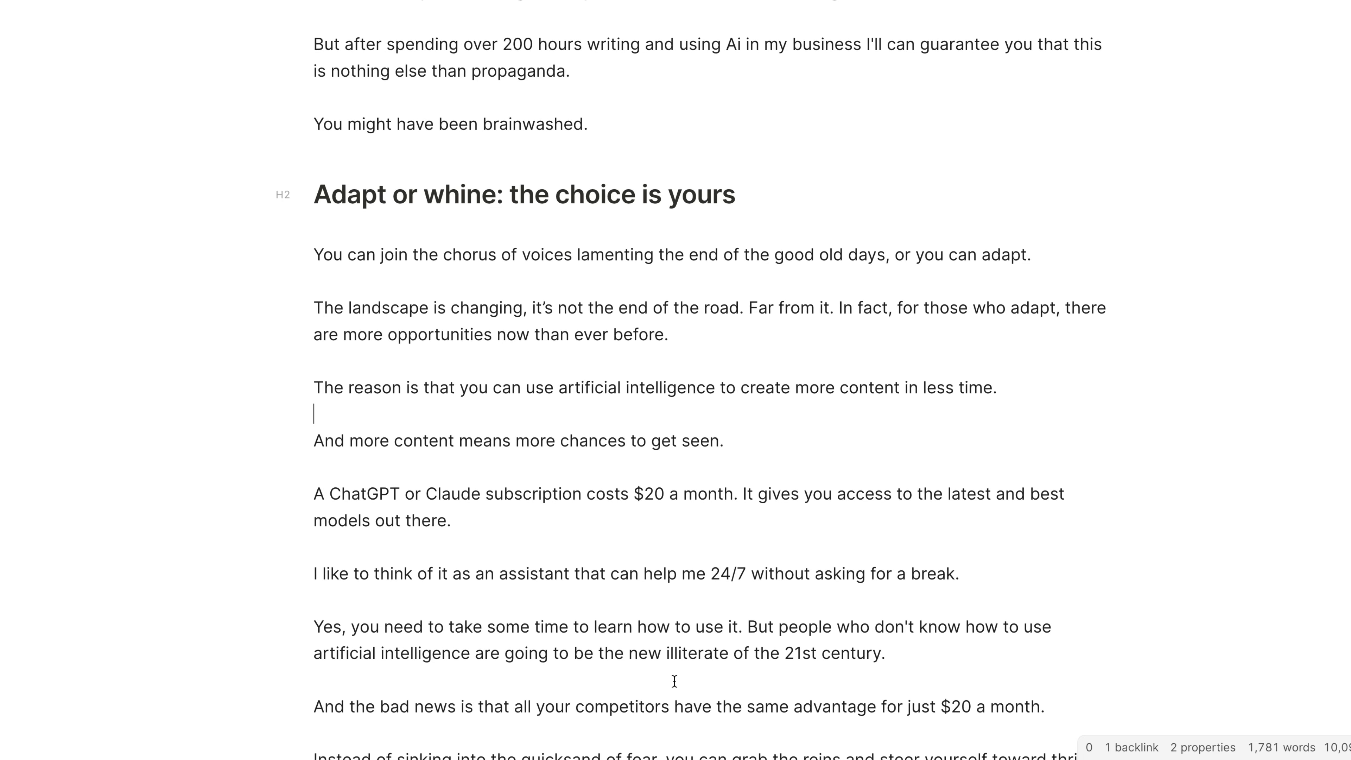
pyautogui.moveTo(532, 538)
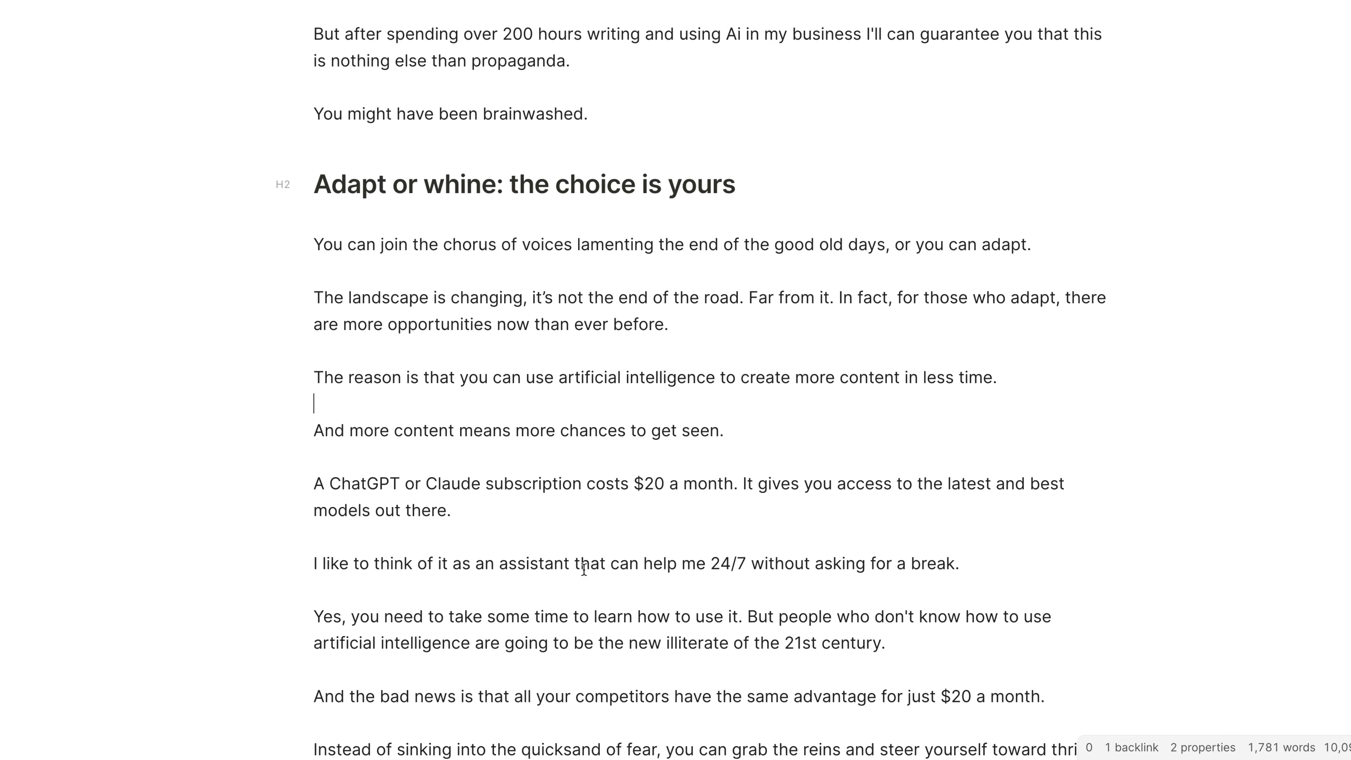
pyautogui.moveTo(573, 534)
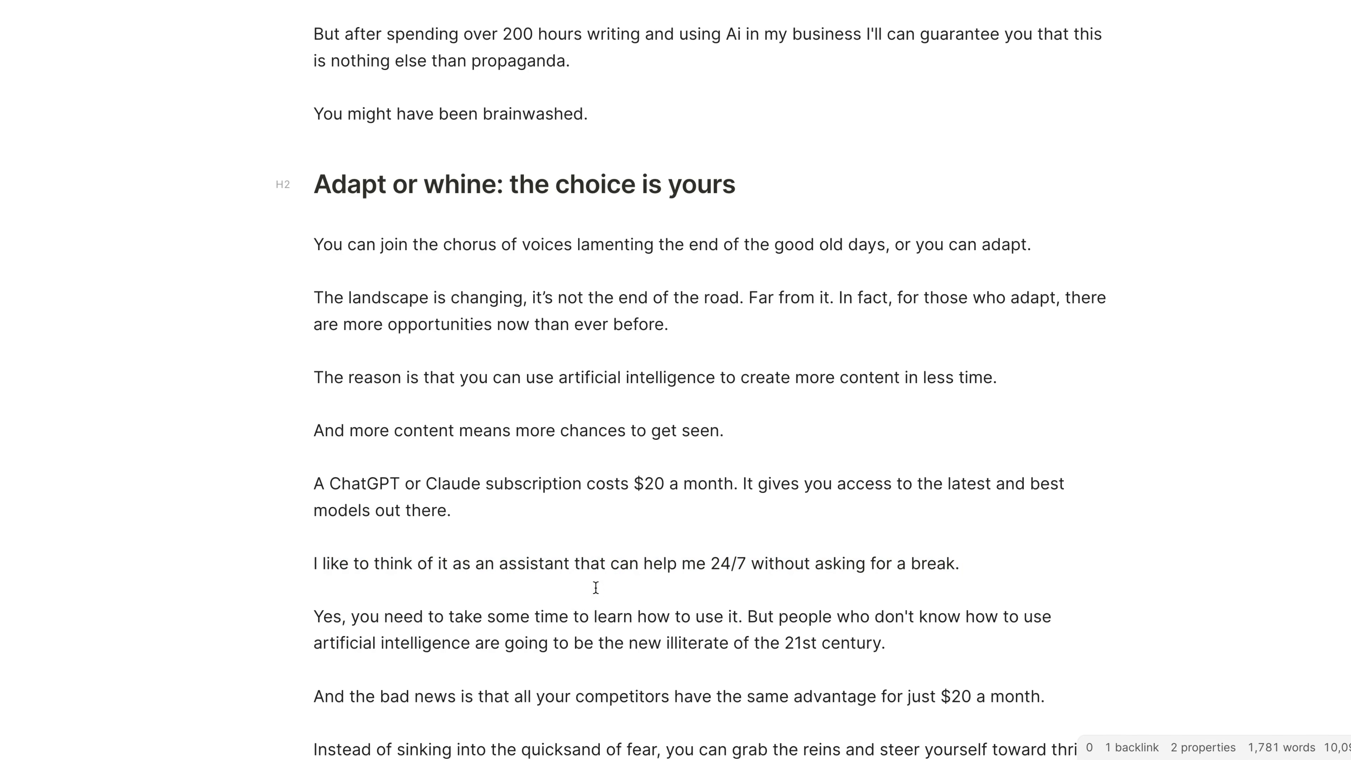
pyautogui.scroll(-3)
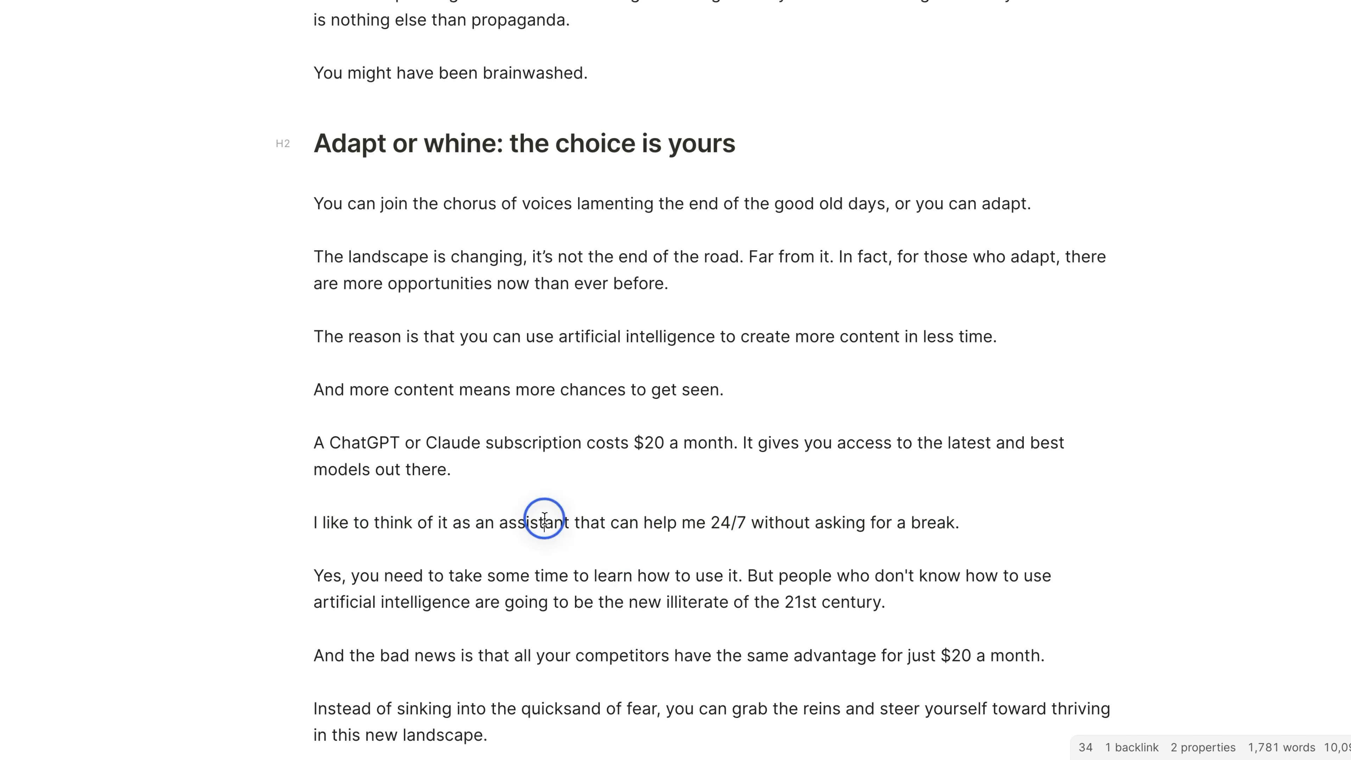
pyautogui.doubleClick(533, 522)
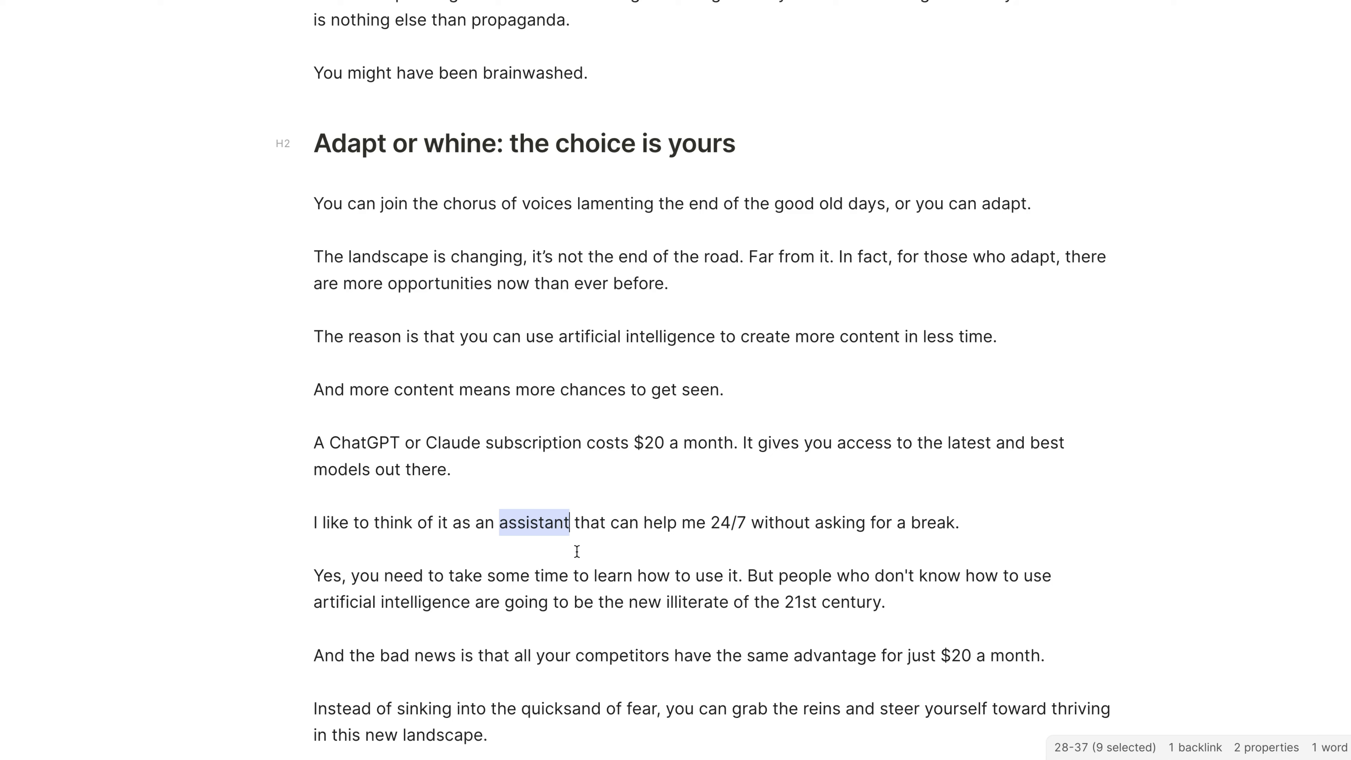
pyautogui.scroll(-3)
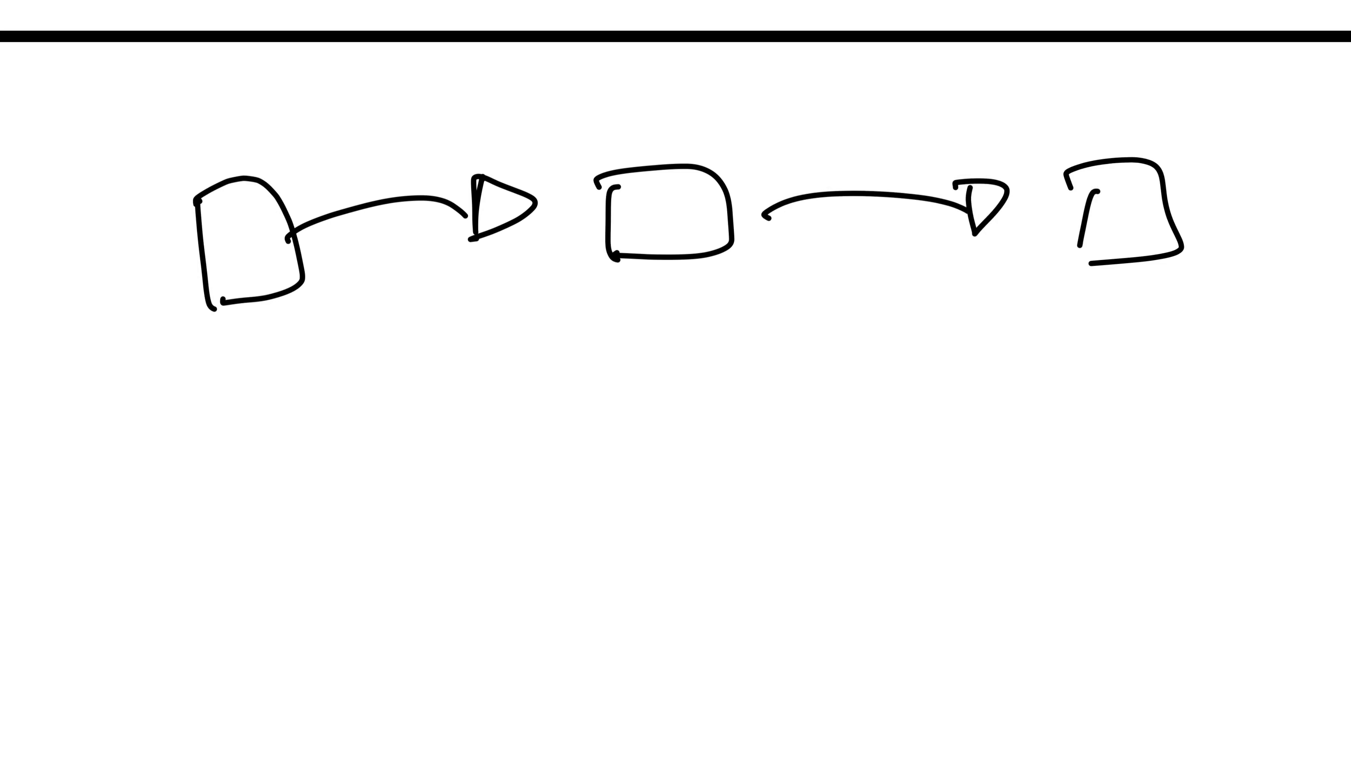
# Finish drawing the third box in the left-to-right chain of arrows on the canvas
pyautogui.moveTo(1120, 276); pyautogui.dragTo(689, 336)
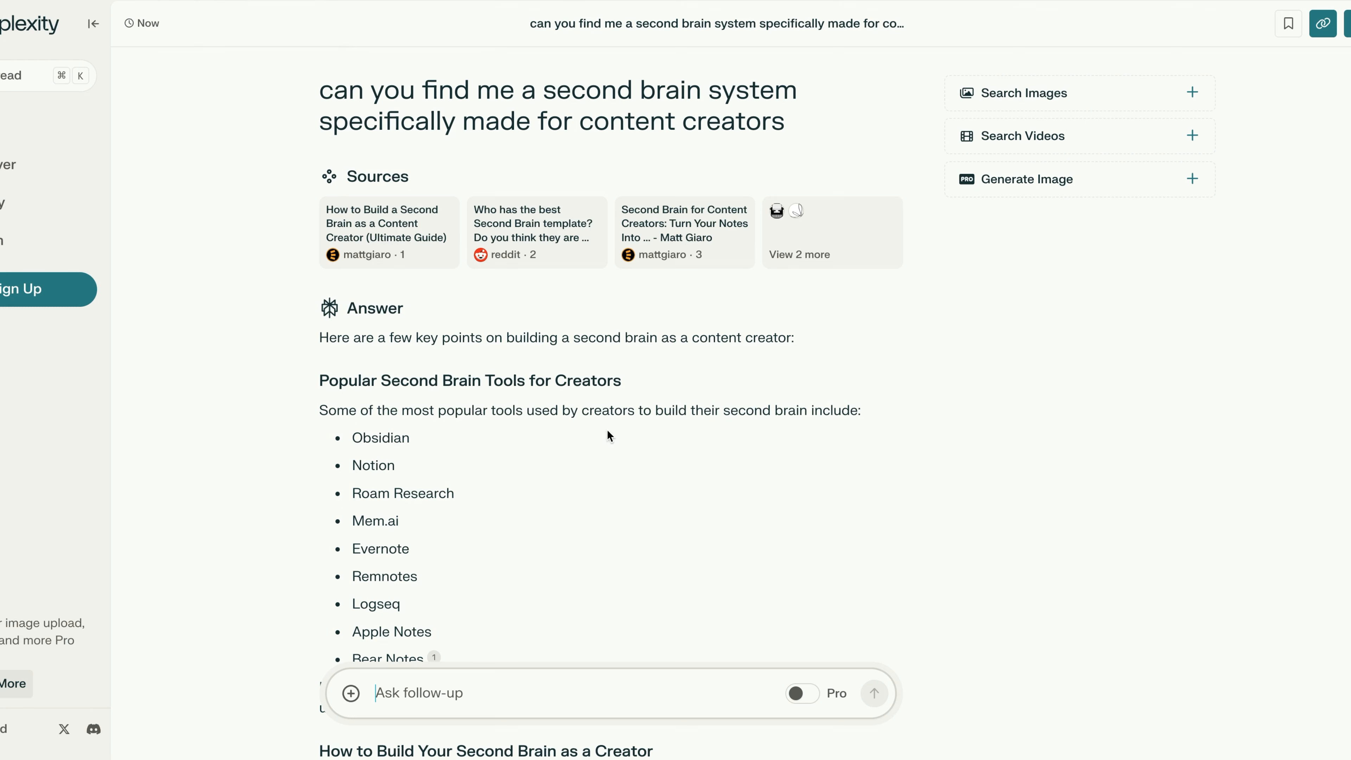
pyautogui.moveTo(529, 485)
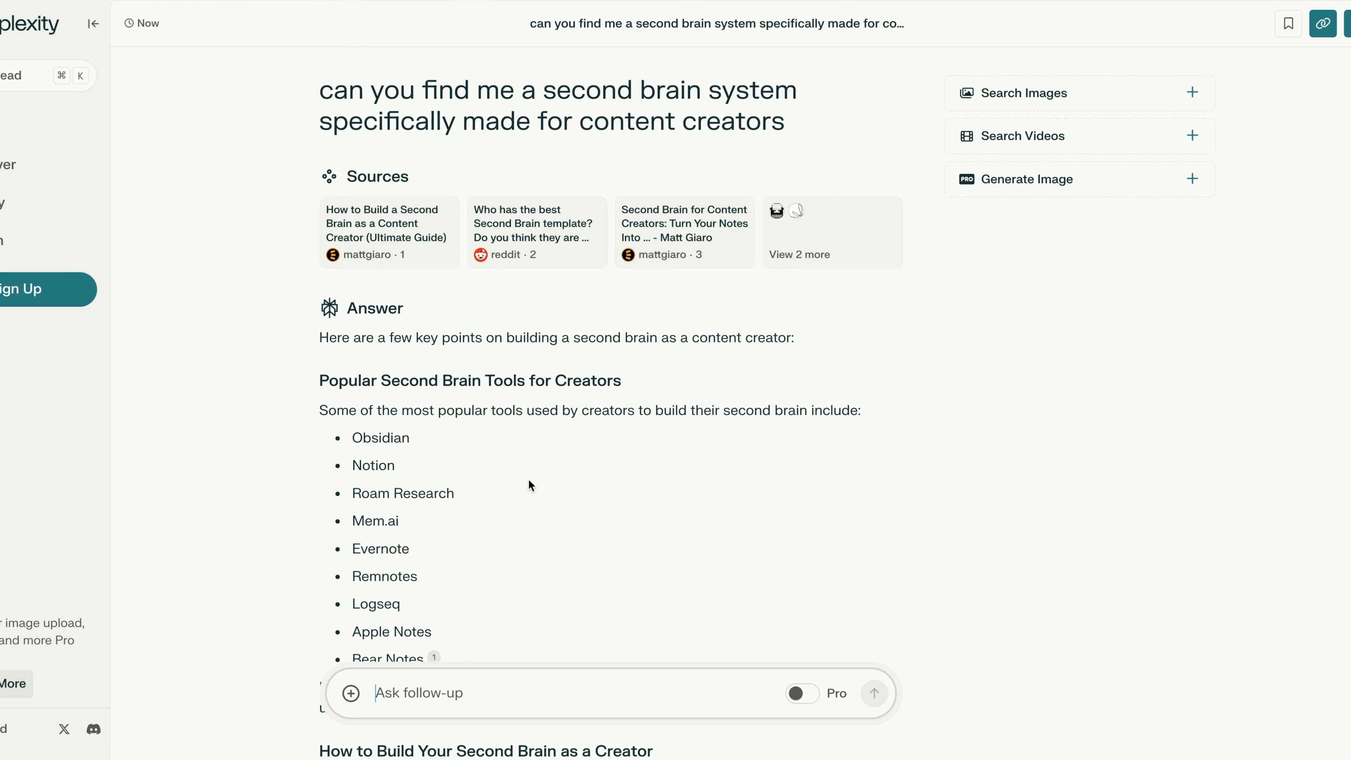
pyautogui.moveTo(302, 91)
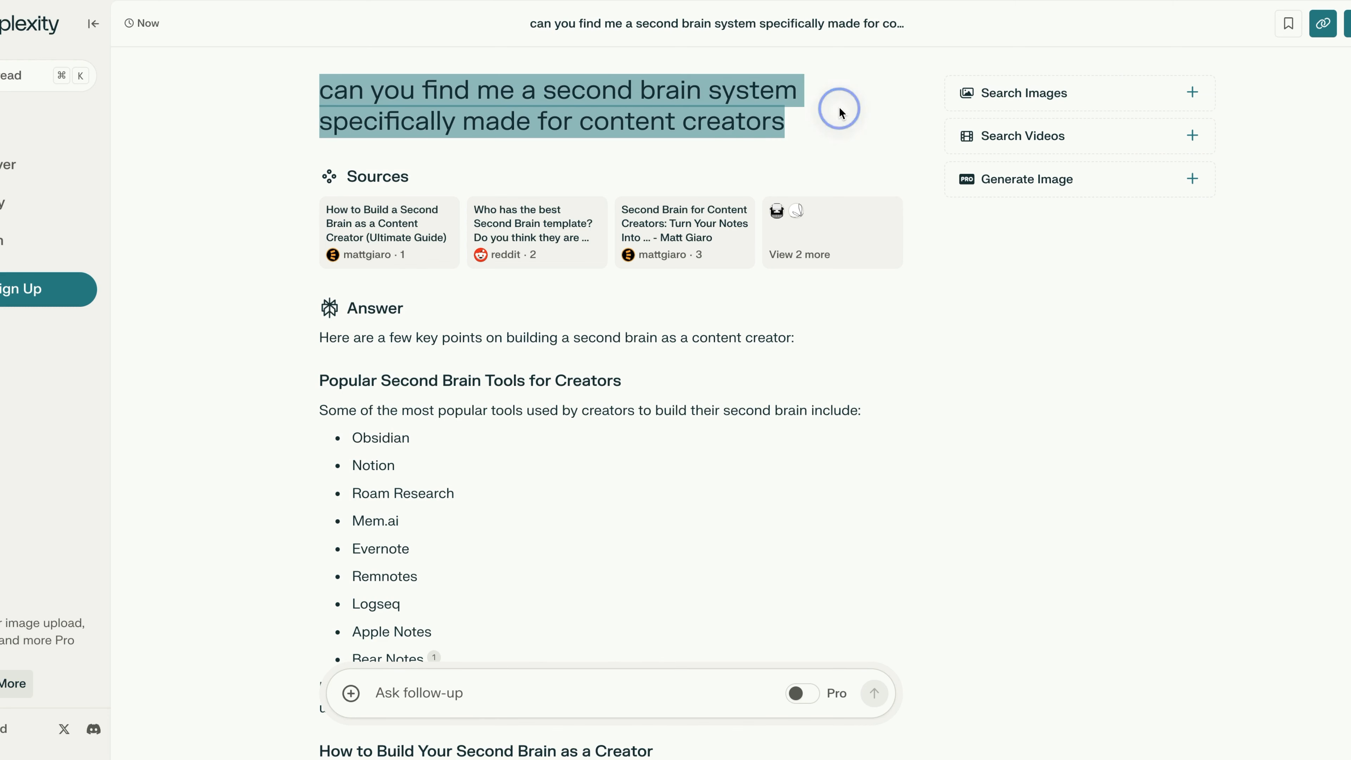
pyautogui.moveTo(388, 231)
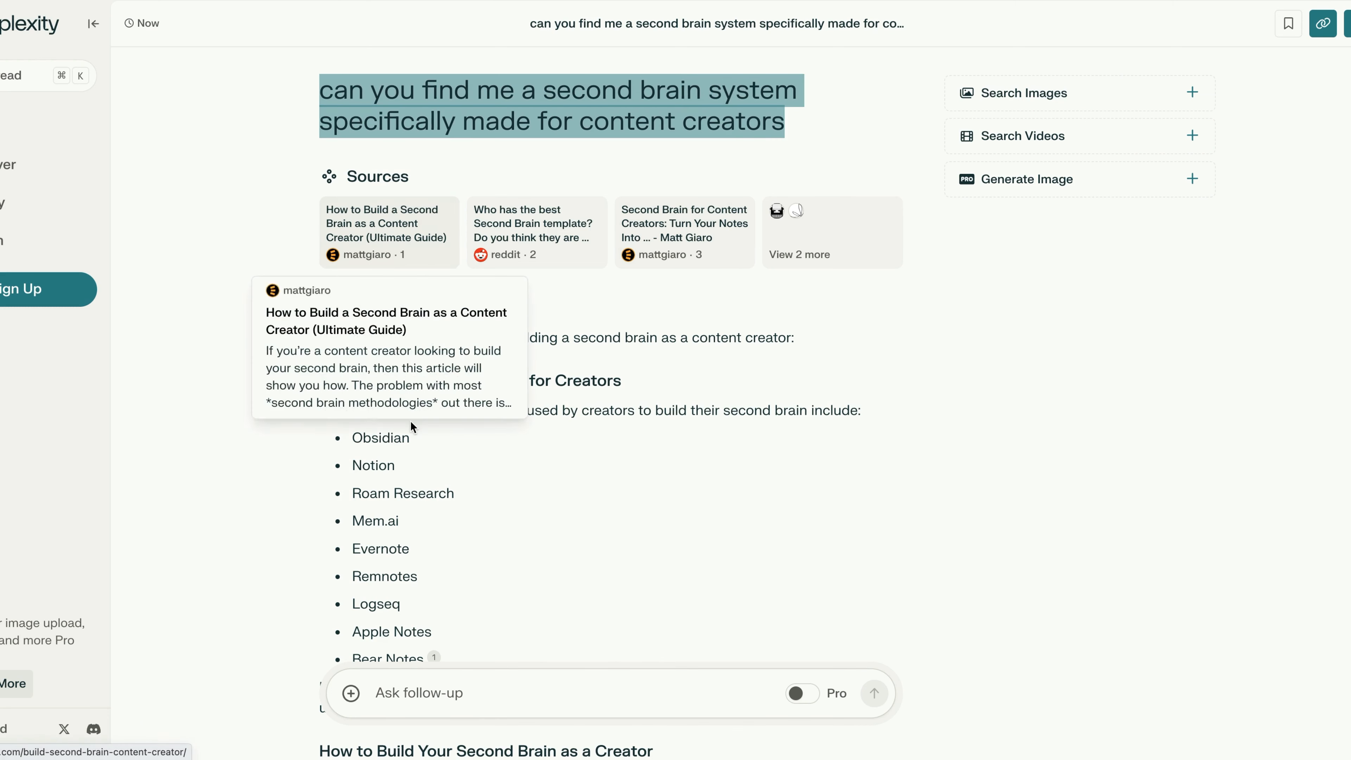
pyautogui.moveTo(497, 439)
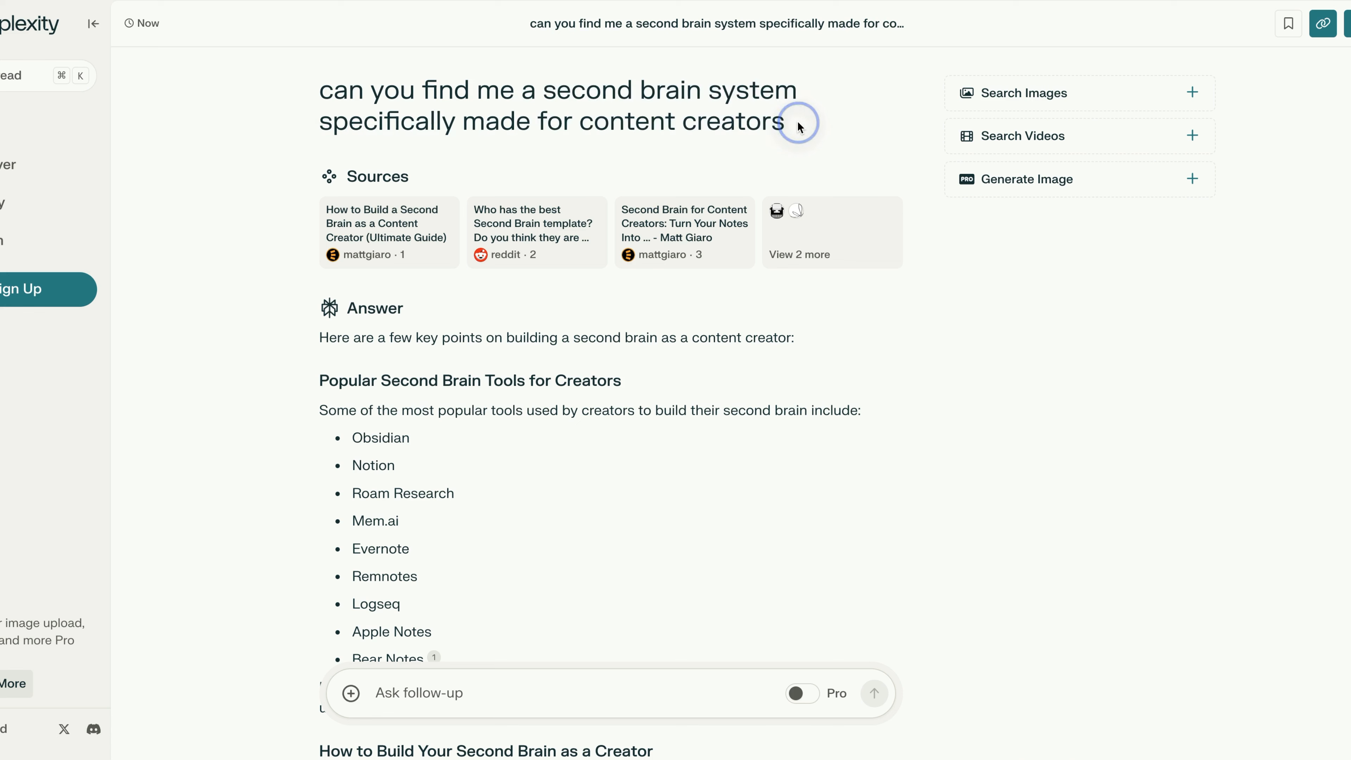
pyautogui.moveTo(389, 231)
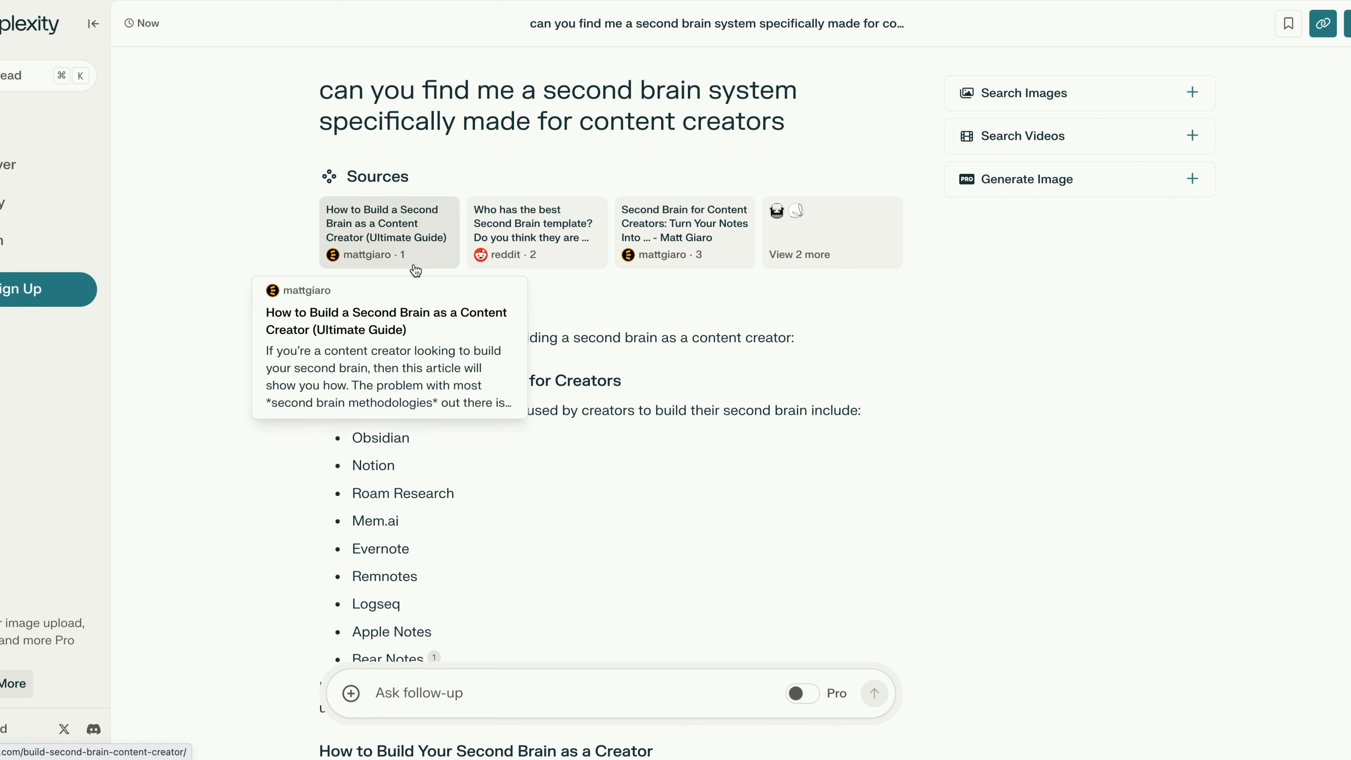
pyautogui.moveTo(760, 247)
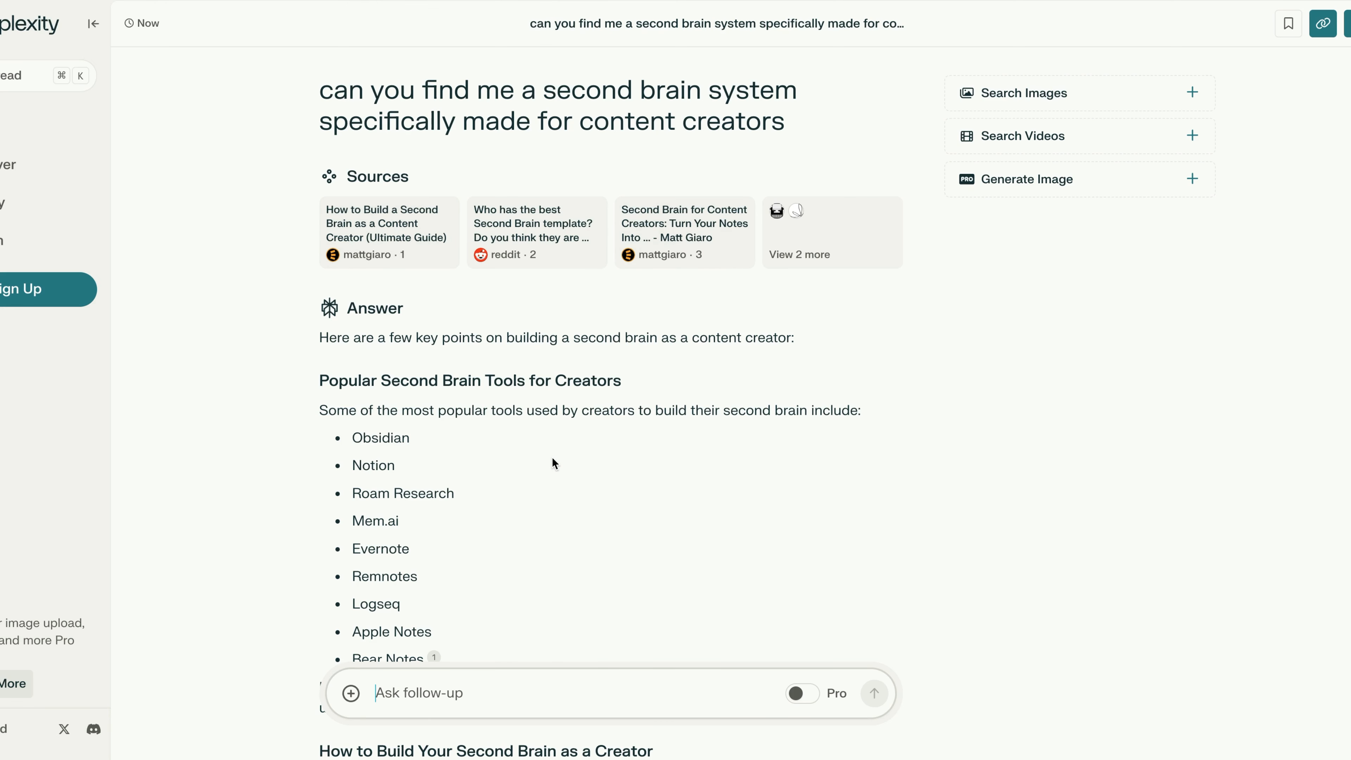
pyautogui.moveTo(448, 465)
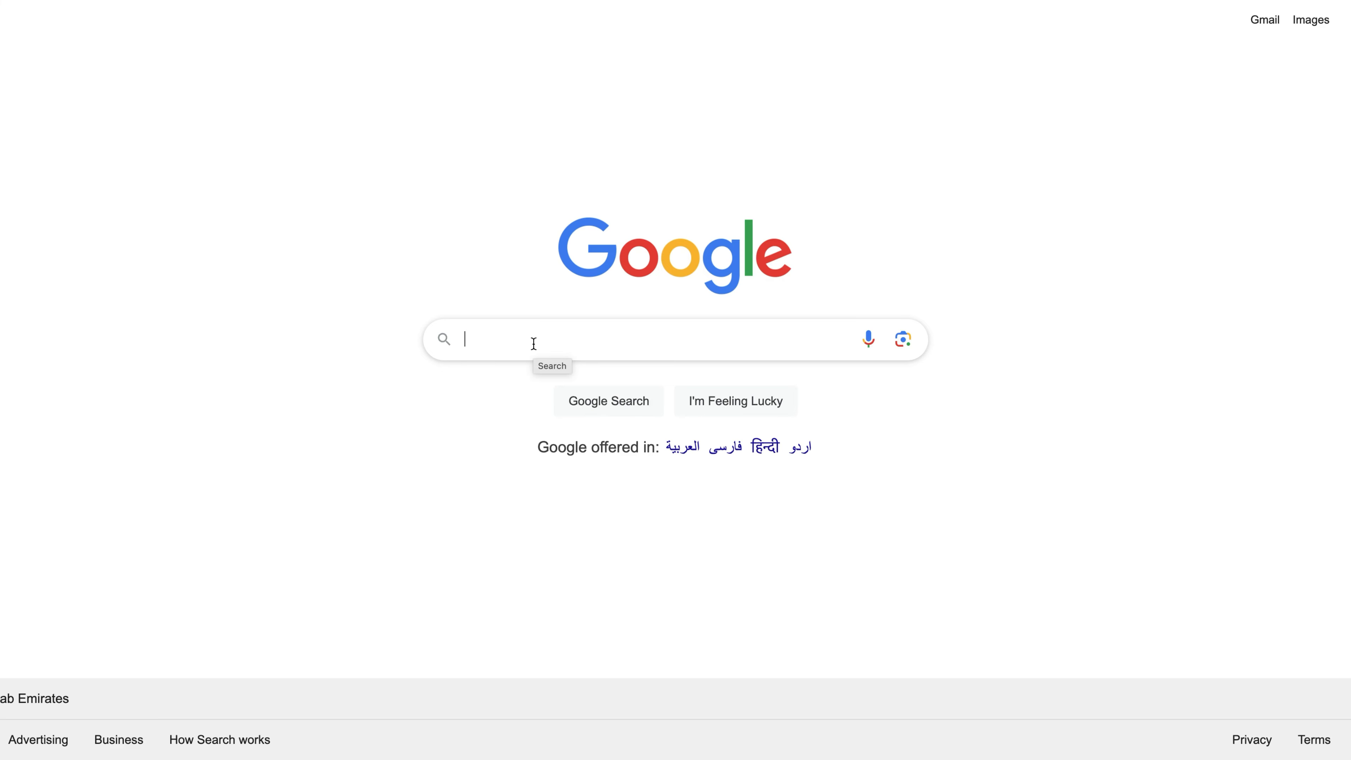
# Search Google for 'mailerlite vs convertkit' and scroll through the comparison results
pyautogui.write('mailerlite vs convert')
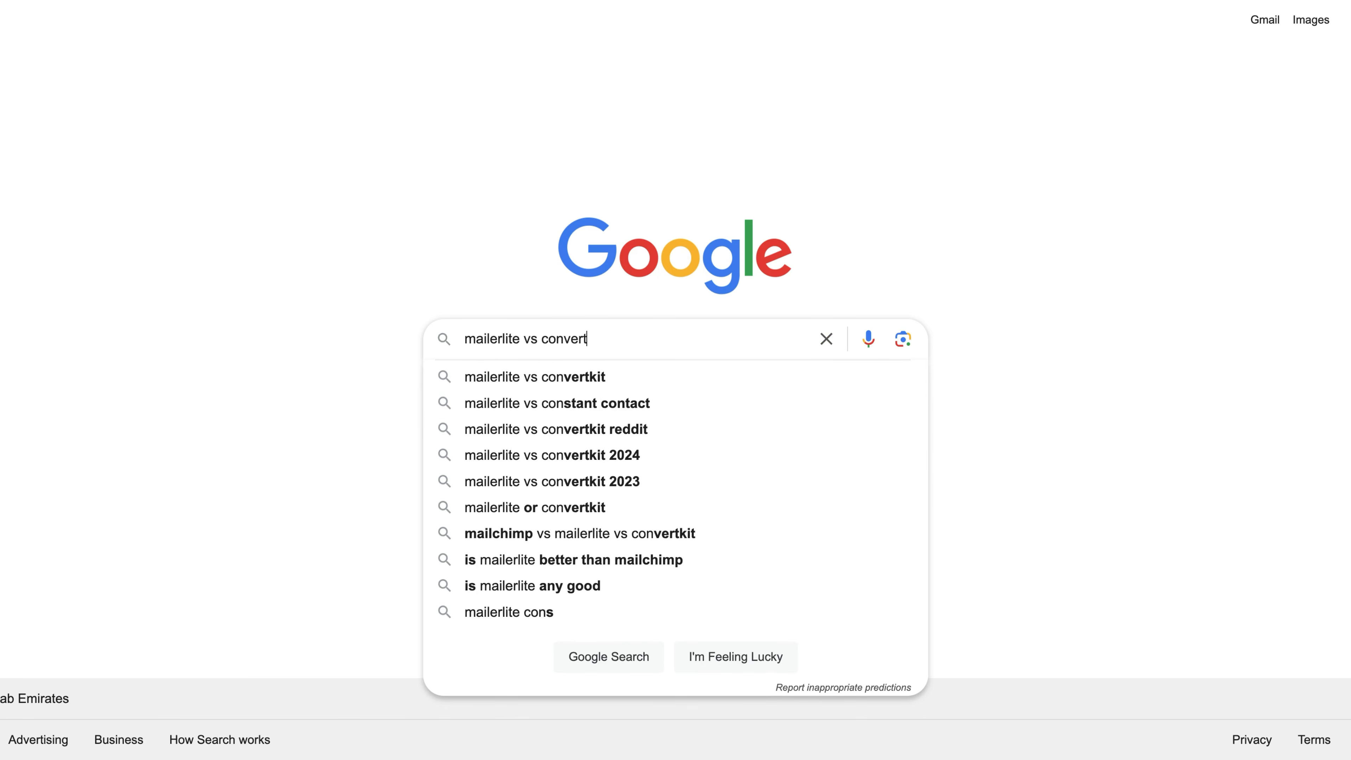
pyautogui.click(533, 377)
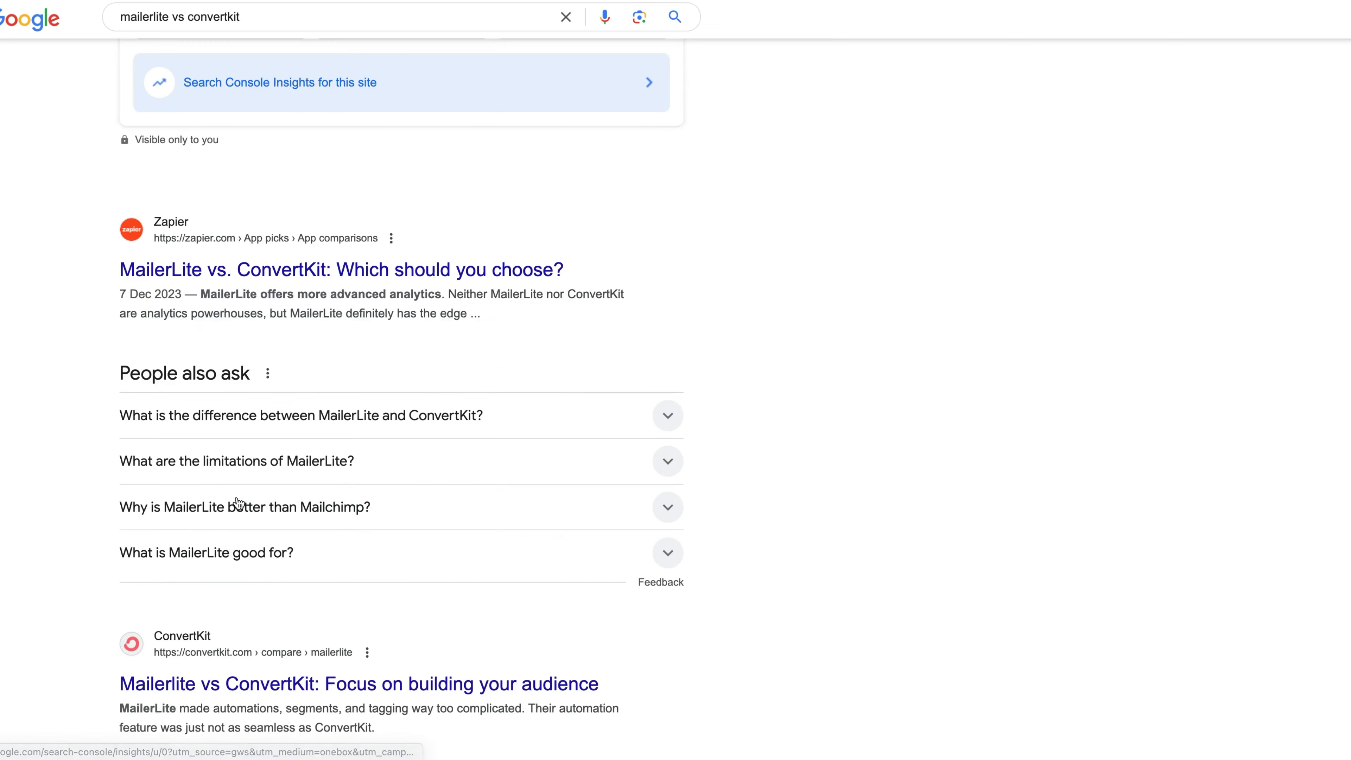
pyautogui.scroll(-3)
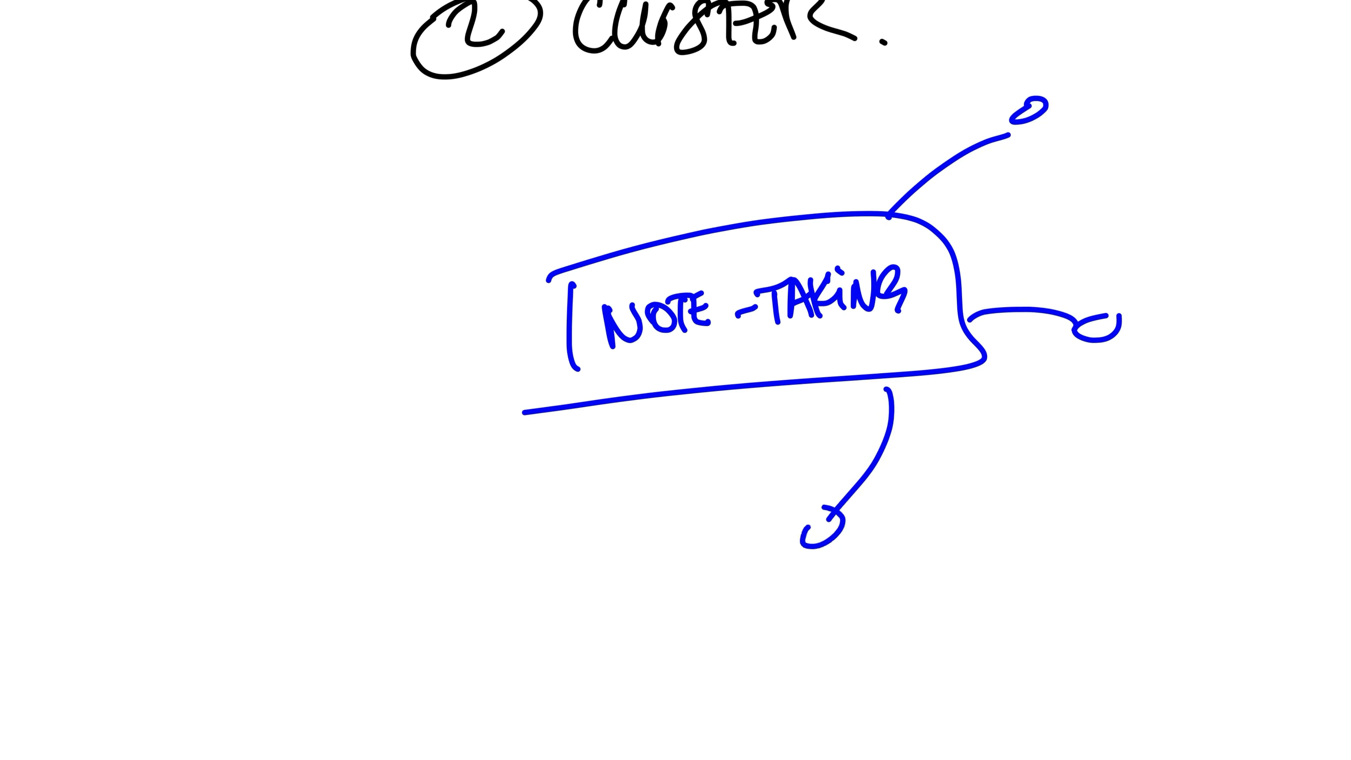
# Handwrite 'BC' beside the circle ending the upper-right branch of the NOTE-TAKING cluster
pyautogui.write('BC')
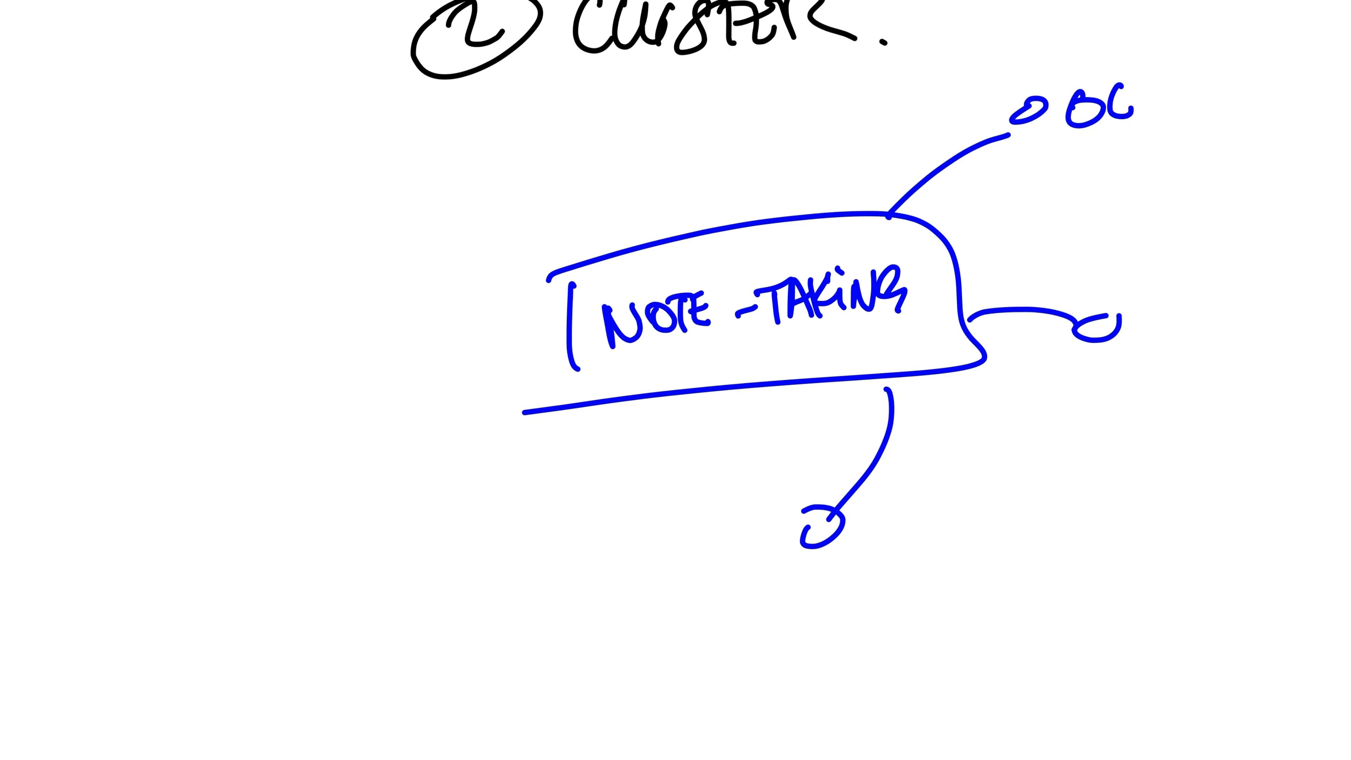